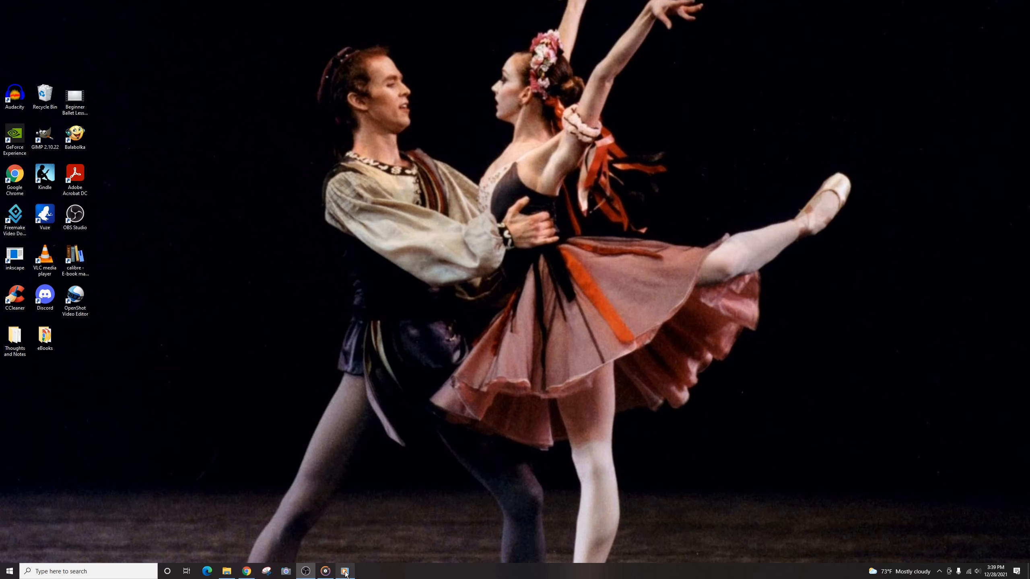
Launch Groove Music from the taskbar to its Albums view
{"action": "left_click", "coordinate": [345, 570]}
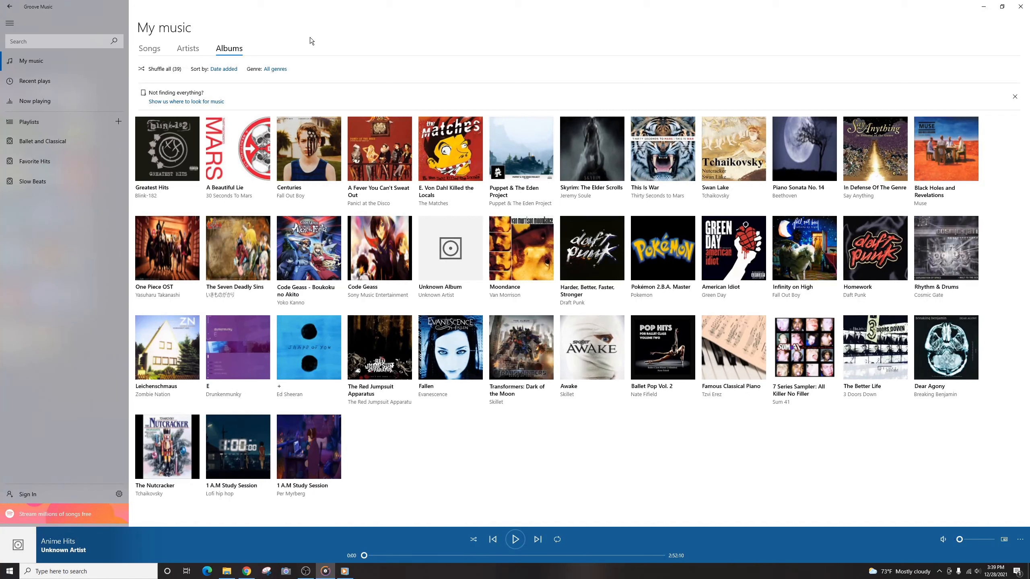
{"action": "mouse_move", "coordinate": [78, 70]}
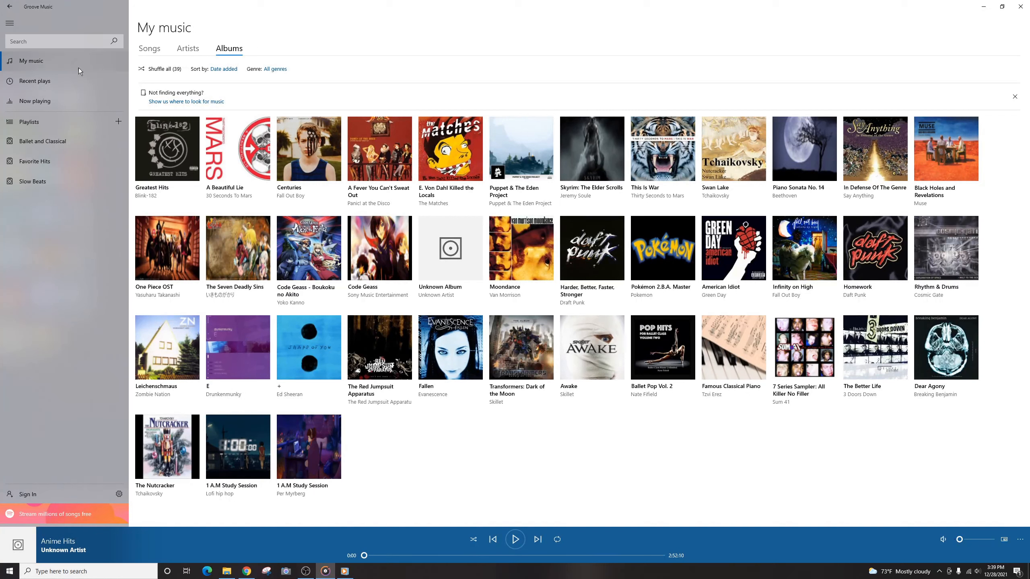
{"action": "mouse_move", "coordinate": [379, 248]}
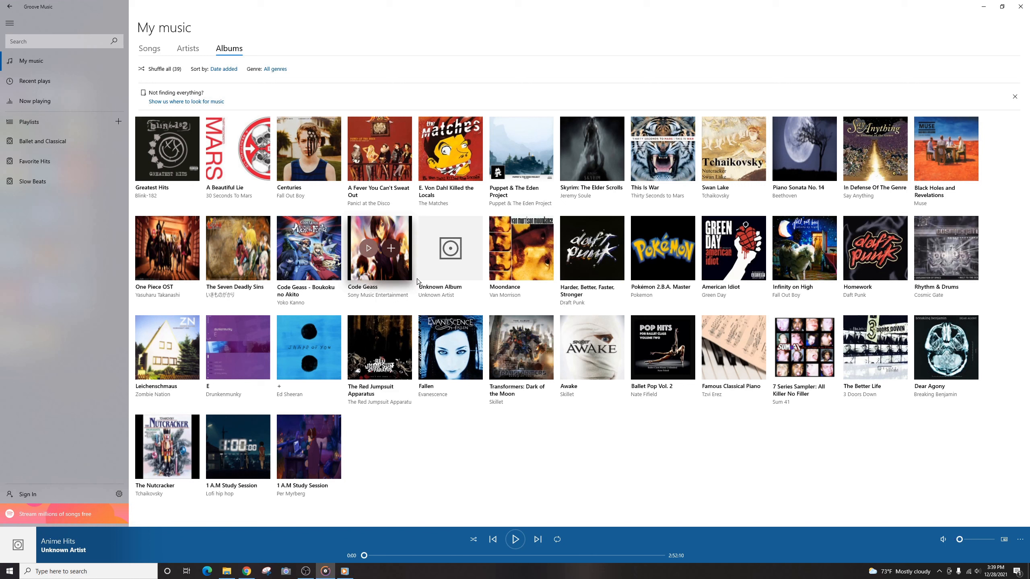
{"action": "mouse_move", "coordinate": [450, 248]}
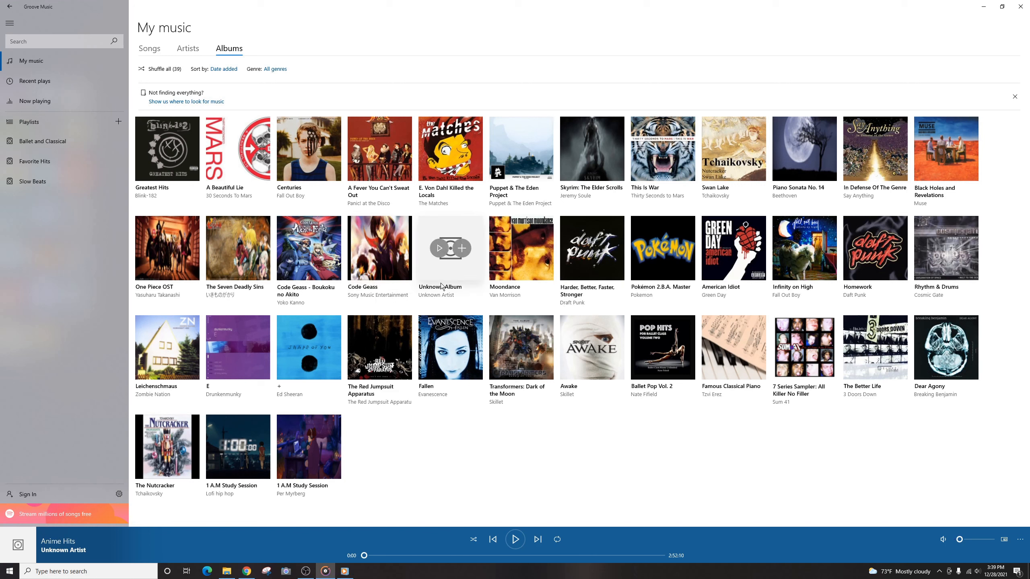
{"action": "mouse_move", "coordinate": [435, 233]}
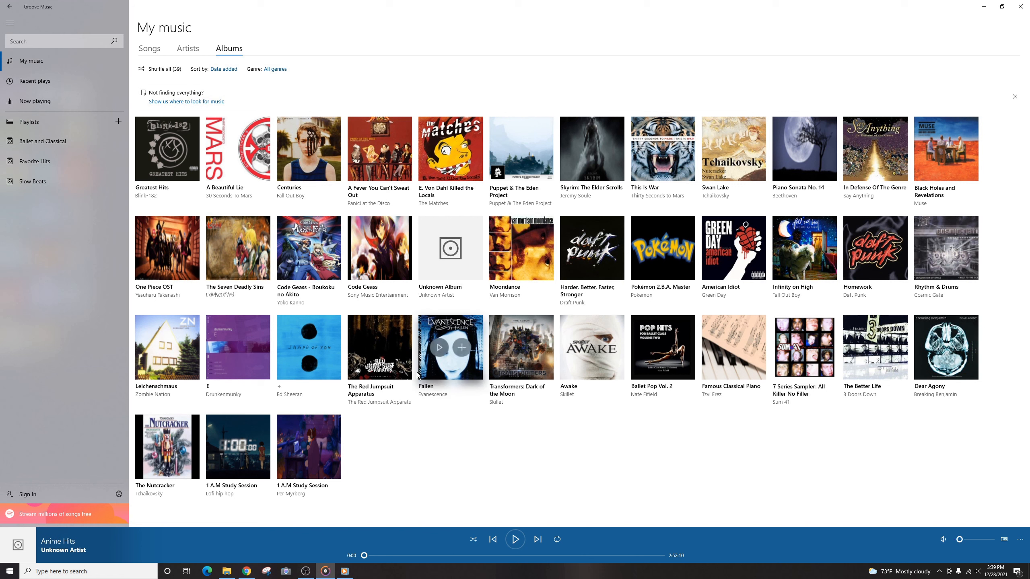
{"action": "mouse_move", "coordinate": [166, 447]}
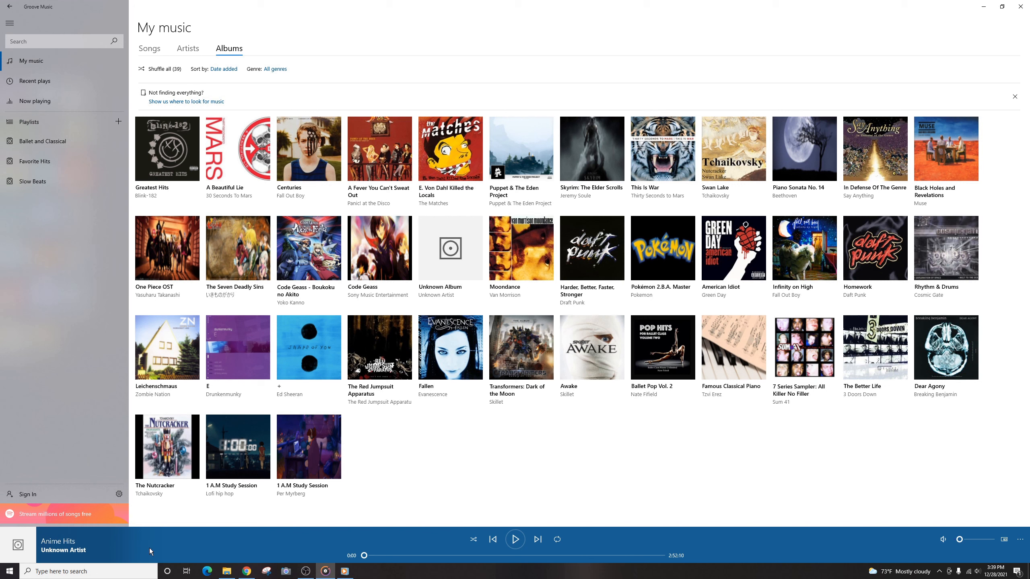
{"action": "mouse_move", "coordinate": [129, 538]}
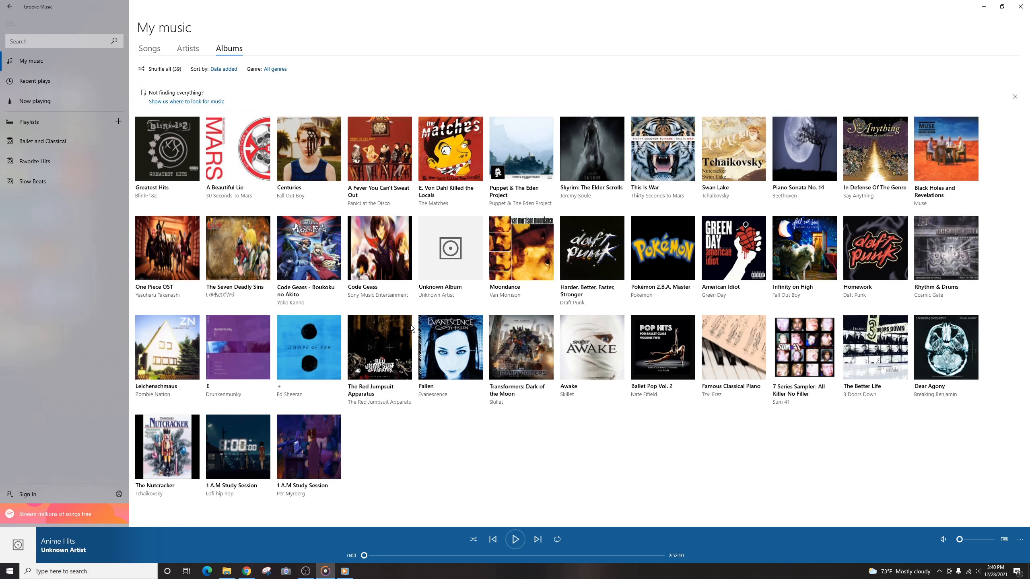
{"action": "mouse_move", "coordinate": [450, 248]}
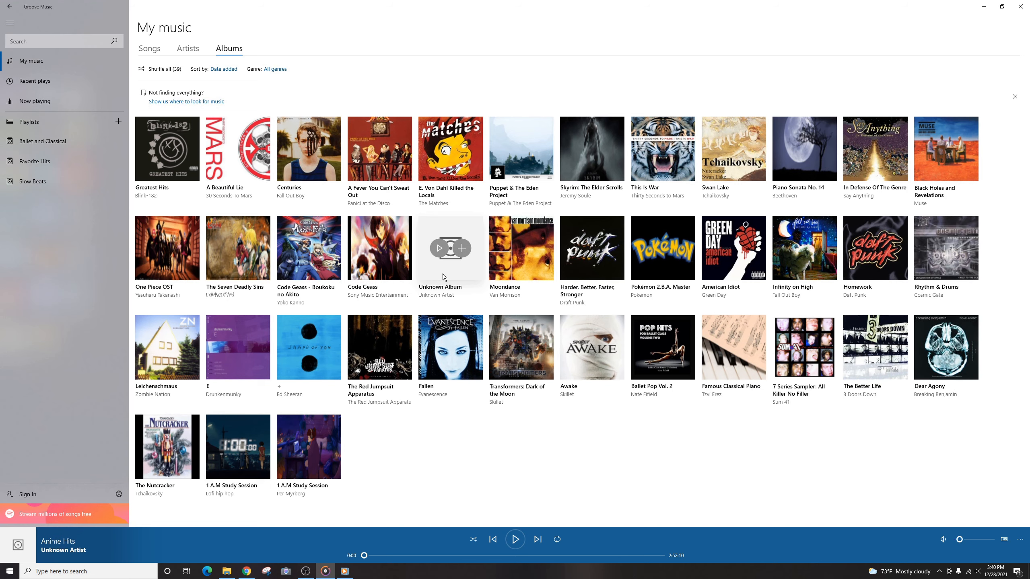
{"action": "left_click", "coordinate": [449, 248]}
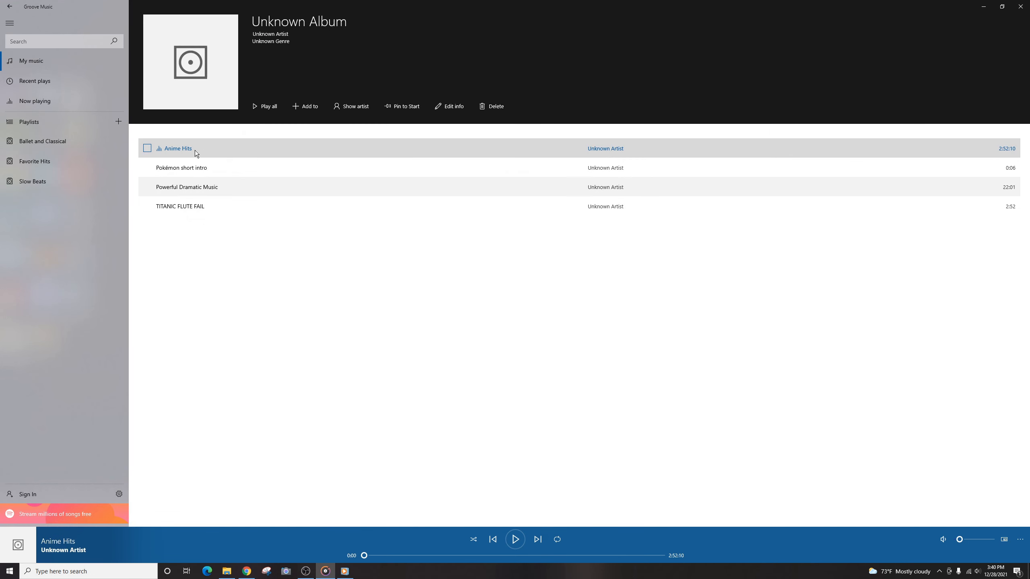
{"action": "mouse_move", "coordinate": [253, 206]}
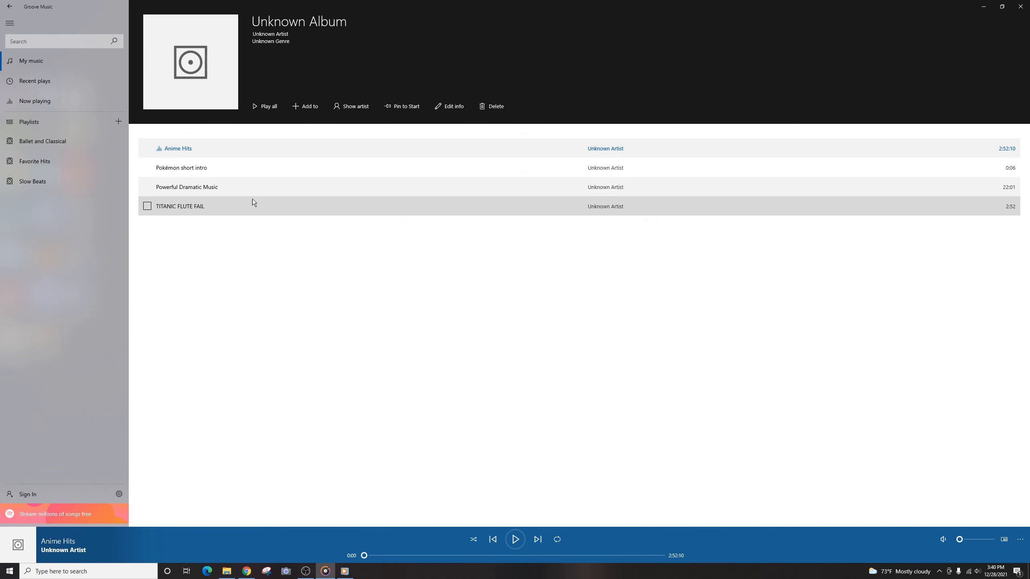
{"action": "mouse_move", "coordinate": [241, 224]}
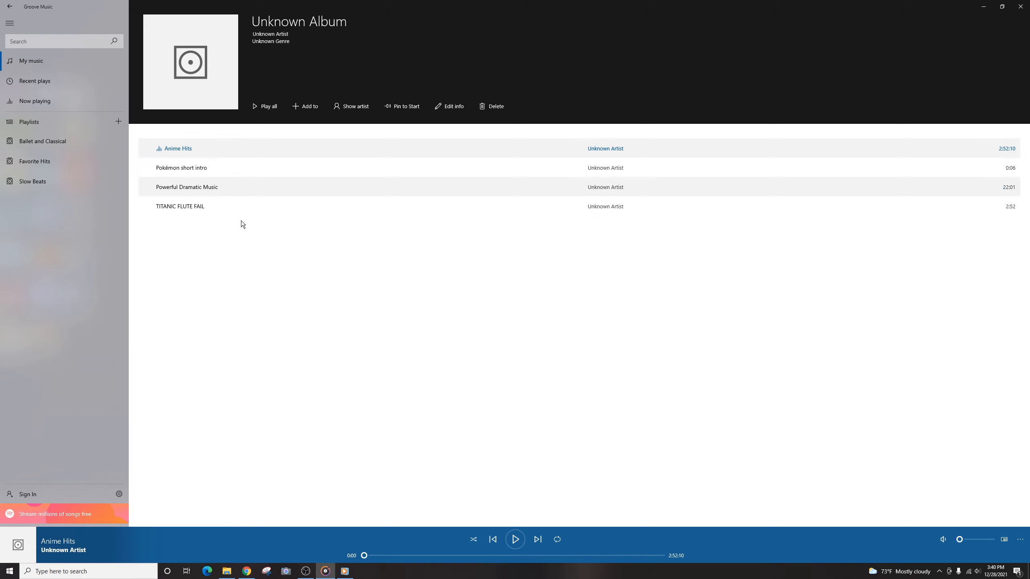
{"action": "mouse_move", "coordinate": [276, 33]}
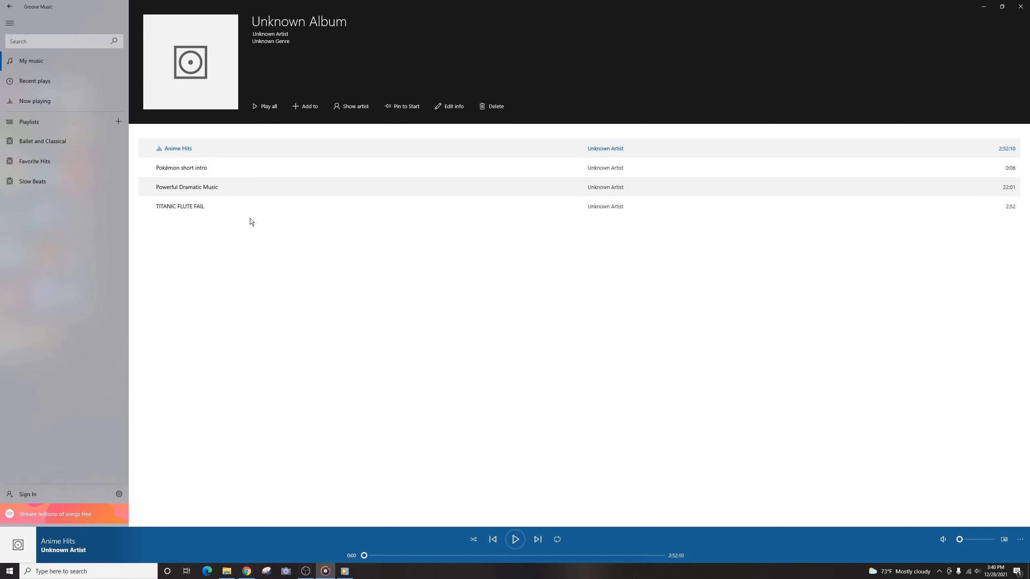
{"action": "mouse_move", "coordinate": [246, 154]}
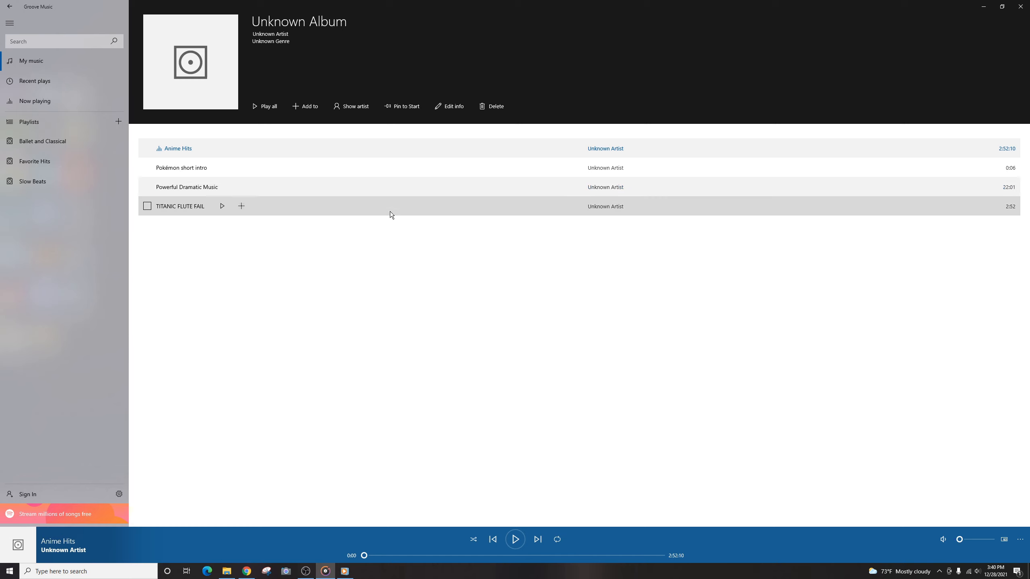
{"action": "mouse_move", "coordinate": [217, 125]}
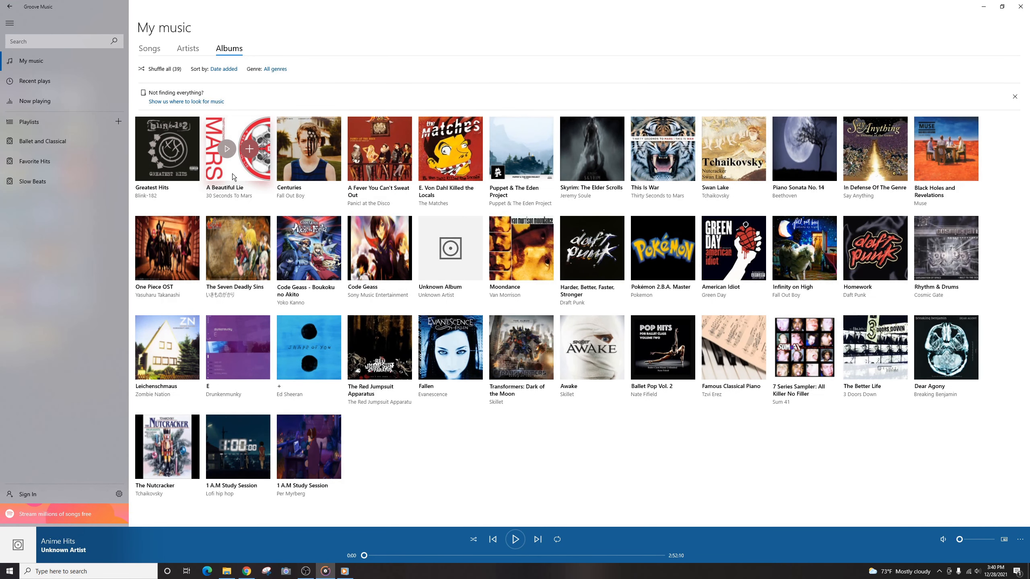
Open Blink-182's Greatest Hits album and its Edit Album Info dialog
{"action": "left_click", "coordinate": [166, 149]}
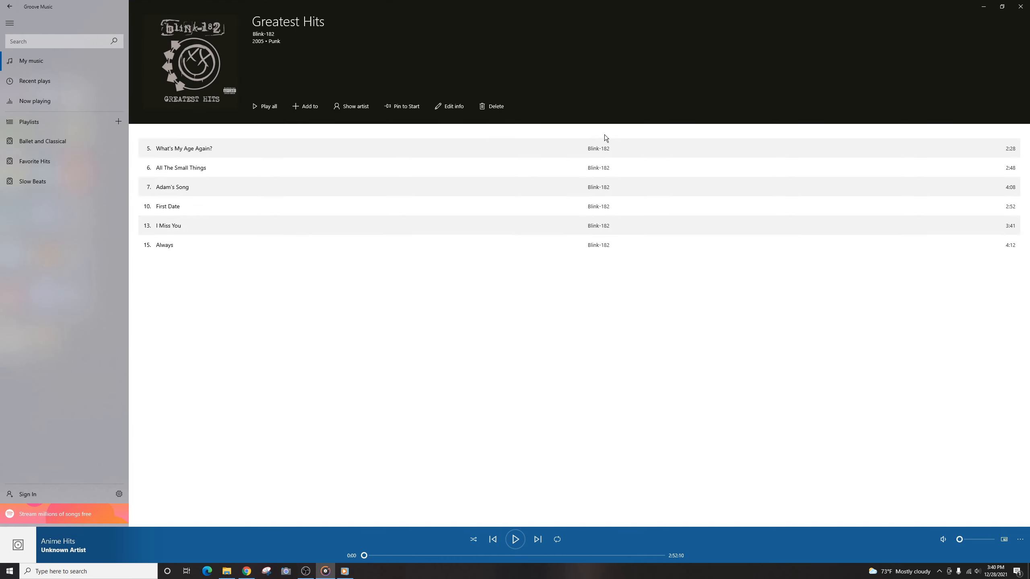
{"action": "mouse_move", "coordinate": [280, 138]}
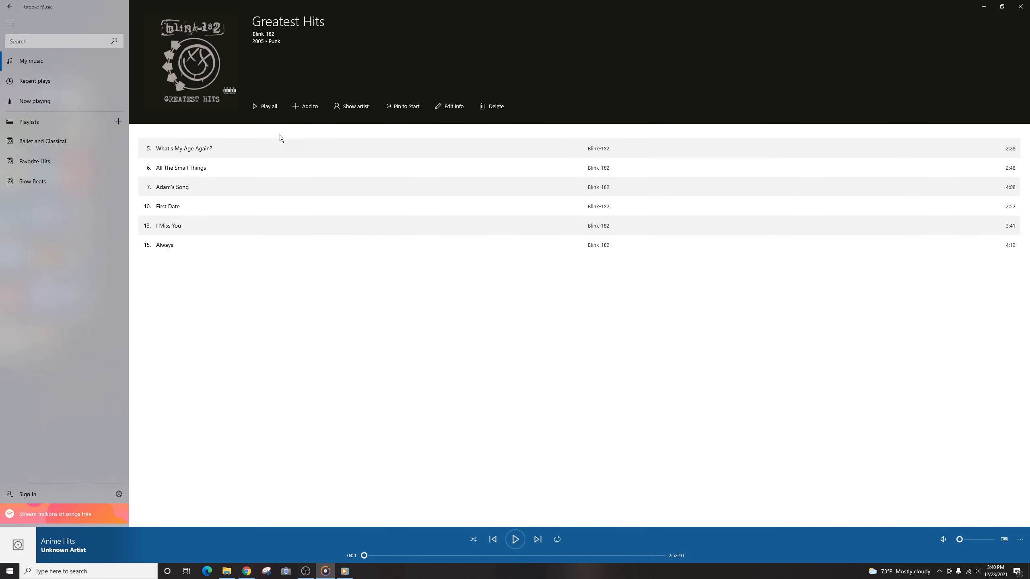
{"action": "left_click", "coordinate": [449, 106]}
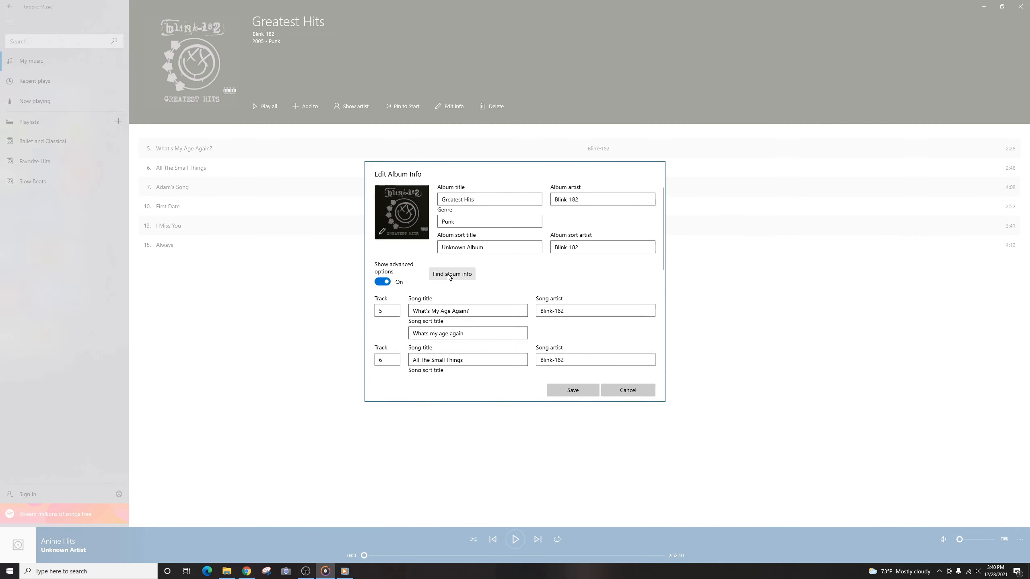
Review the Greatest Hits catalog matches, then go back to the My music library
{"action": "left_click", "coordinate": [451, 274]}
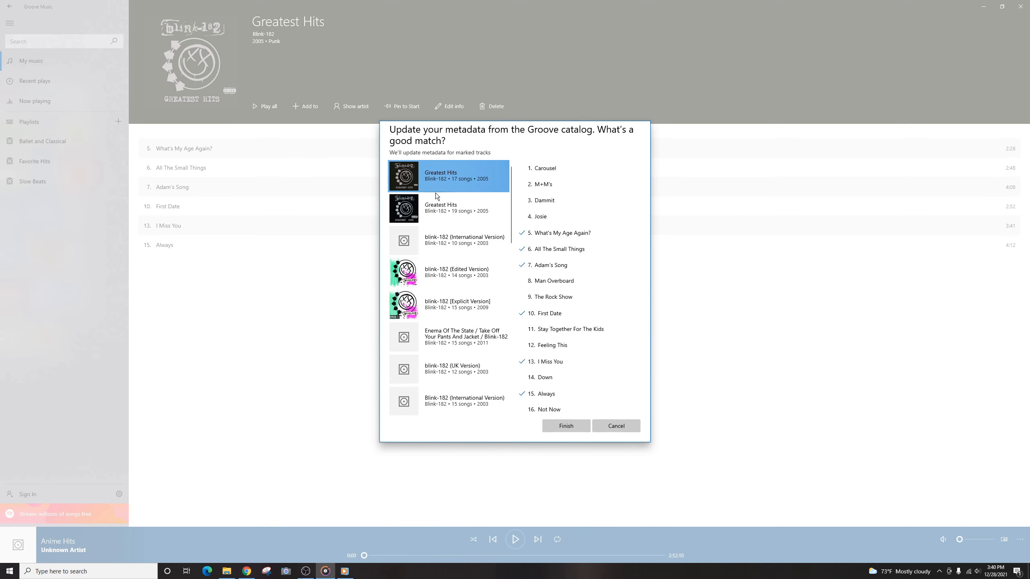
{"action": "mouse_move", "coordinate": [478, 271]}
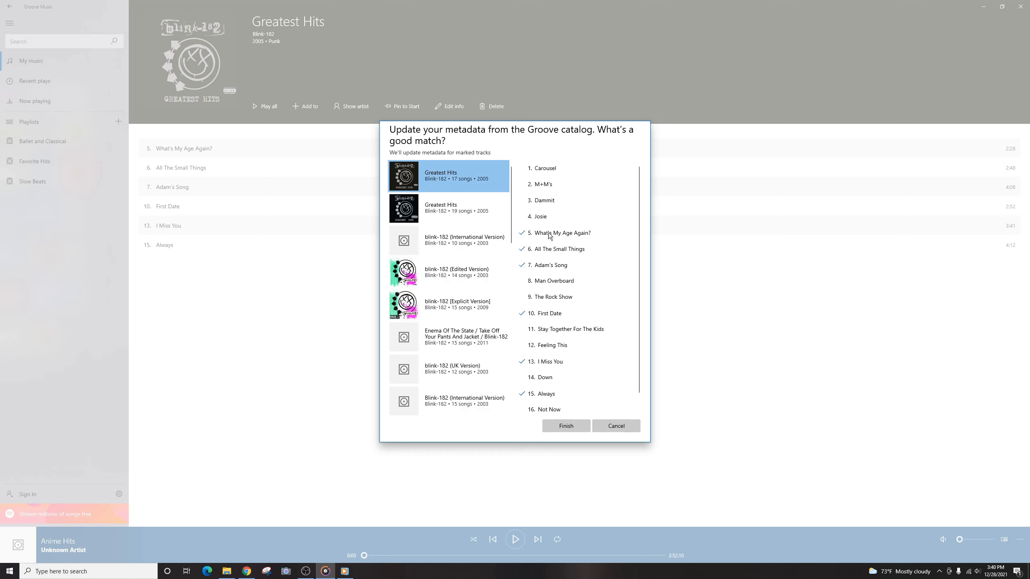
{"action": "scroll", "scroll_direction": "down", "scroll_amount": 3}
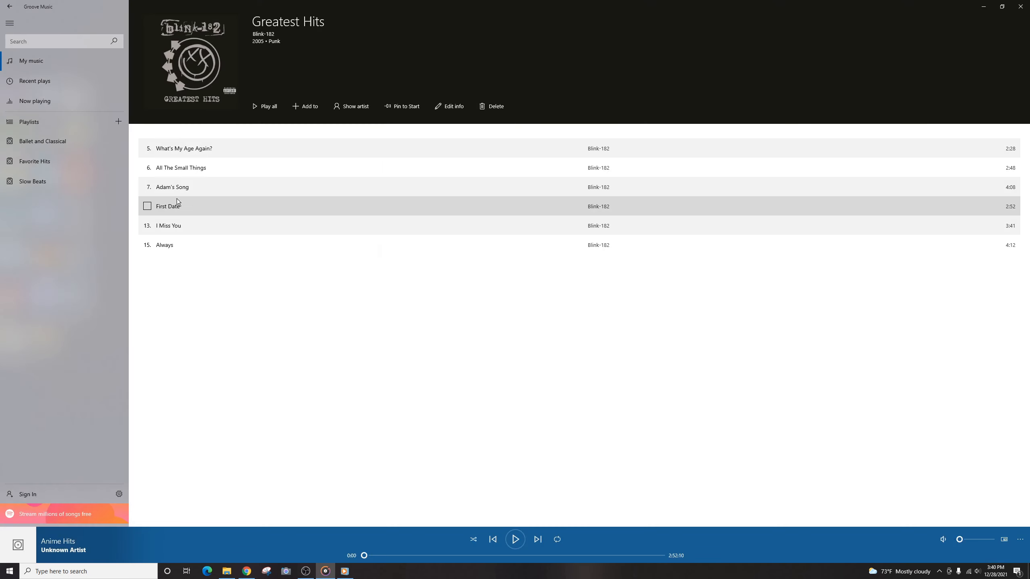
{"action": "left_click", "coordinate": [31, 60]}
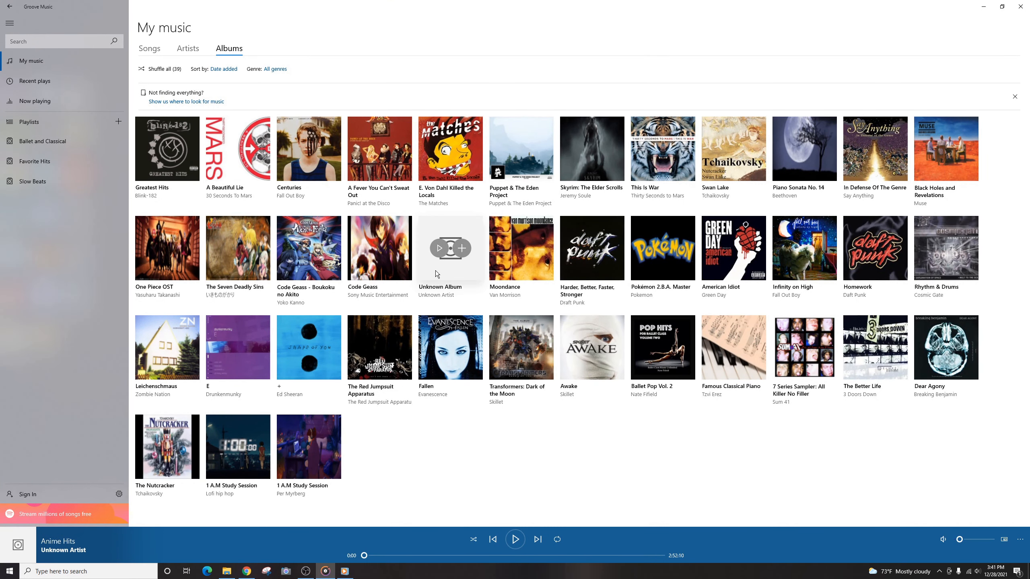
{"action": "mouse_move", "coordinate": [447, 278]}
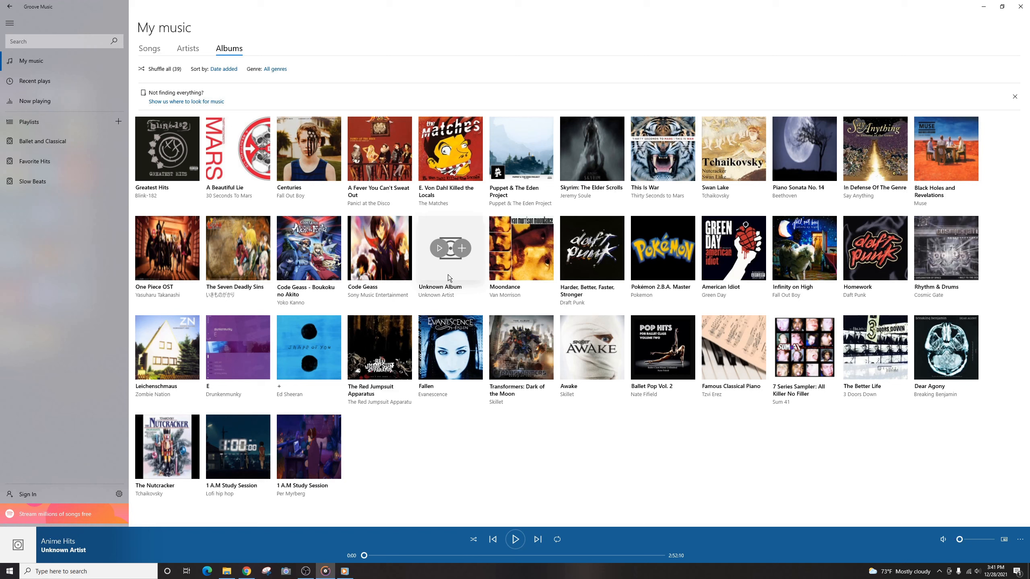
Open Unknown Album and the Edit Song Info dialog for the Anime Hits track
{"action": "left_click", "coordinate": [450, 248]}
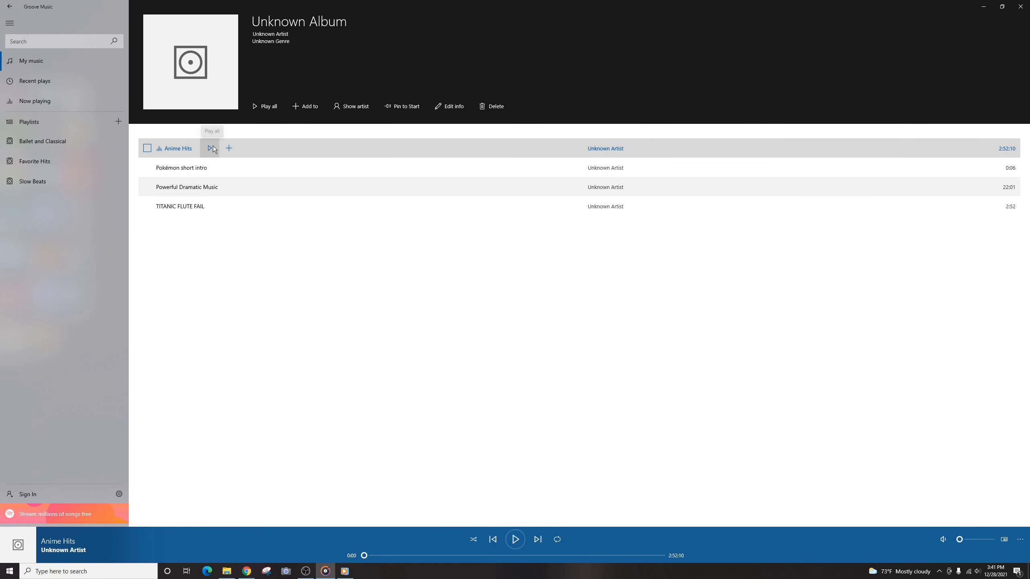
{"action": "mouse_move", "coordinate": [228, 149]}
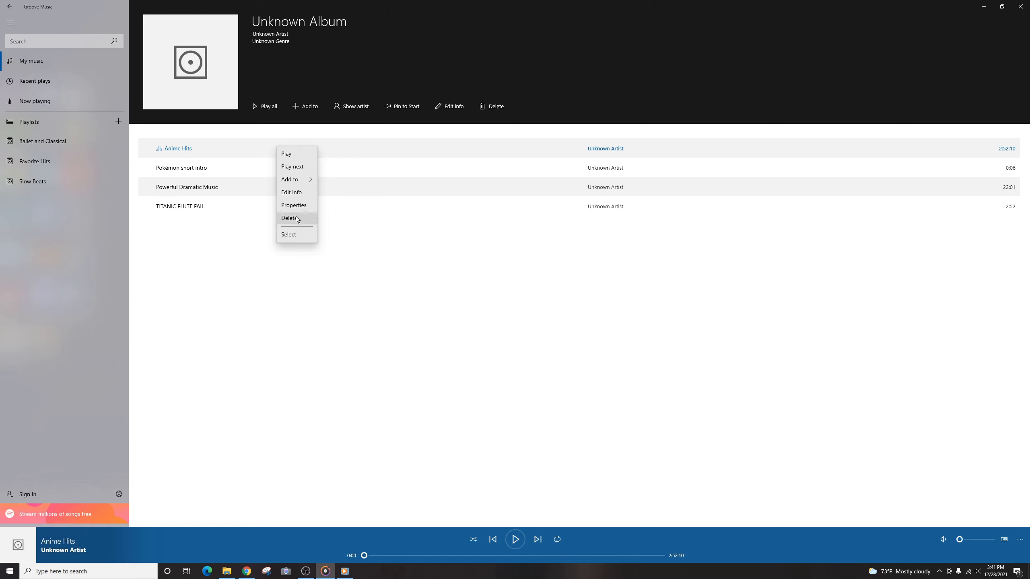
{"action": "mouse_move", "coordinate": [301, 207]}
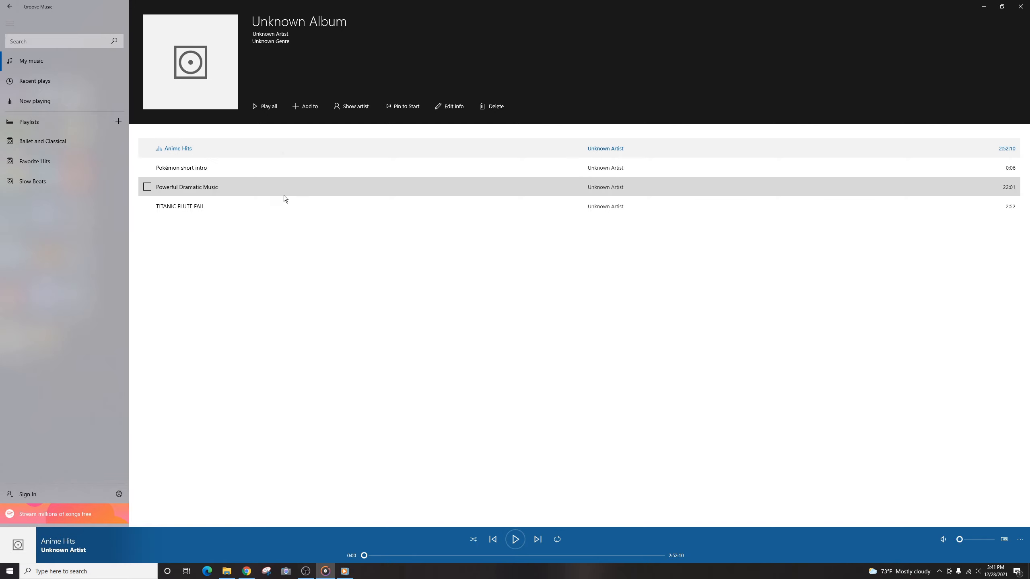
{"action": "left_click", "coordinate": [449, 106]}
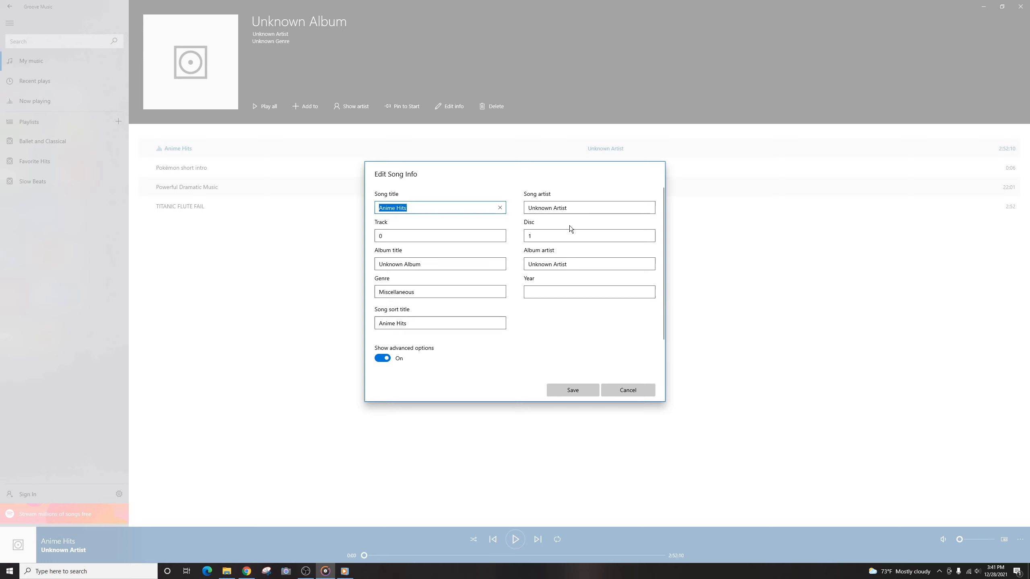
Enter album Anime Hits, artists Anime Soundtrack, year 2021 and genre J-POP, then save
{"action": "left_click", "coordinate": [440, 264]}
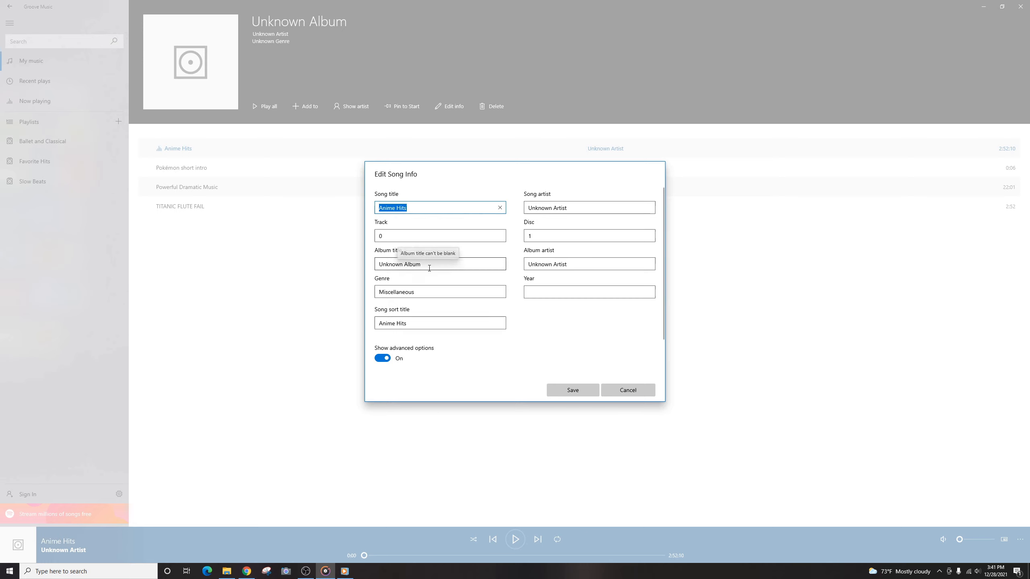
{"action": "type", "text": "Anime Hits"}
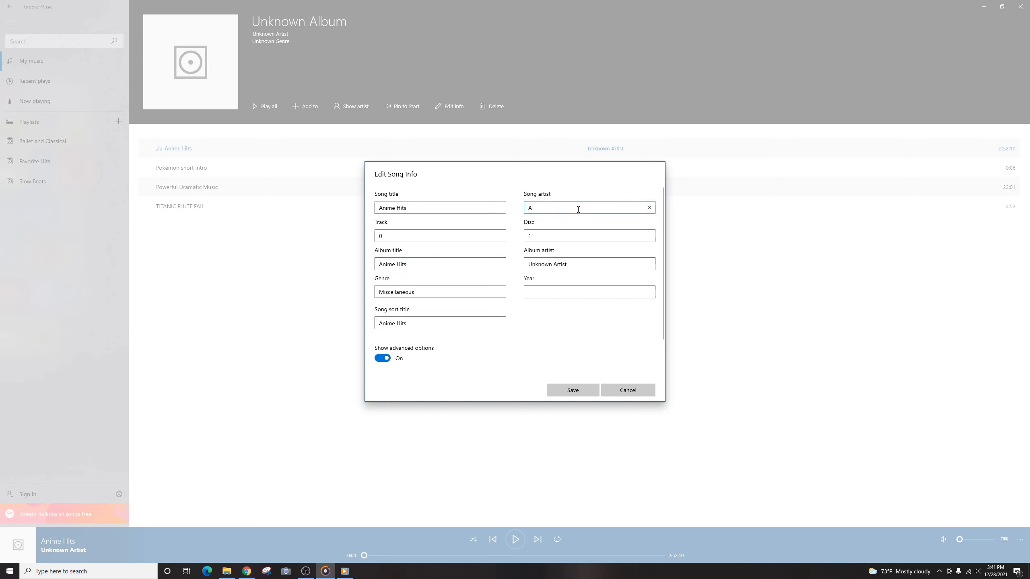
{"action": "type", "text": "nime Soundr"}
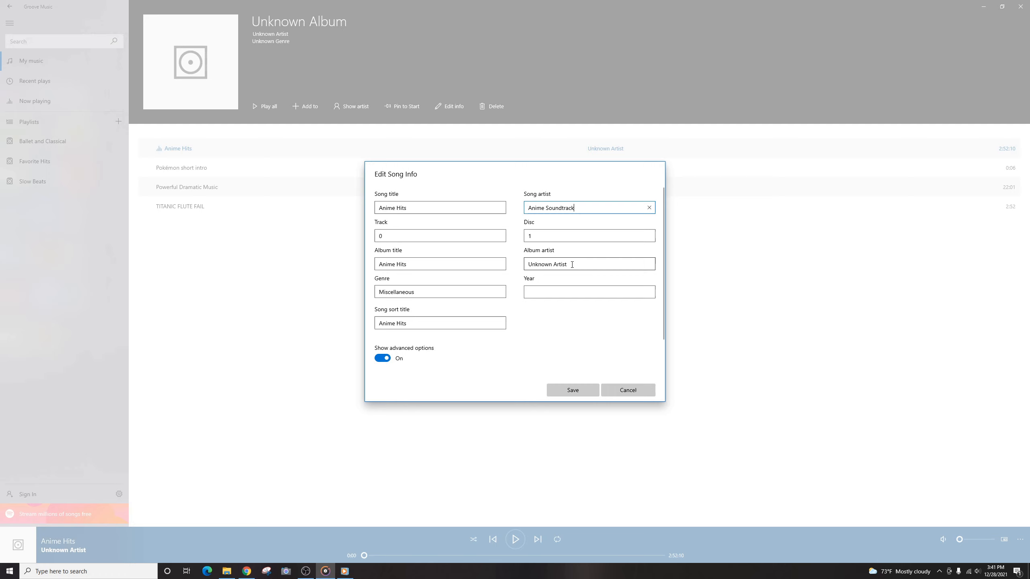
{"action": "triple_click", "coordinate": [551, 208]}
{"action": "type", "text": "Anime Soundtrack"}
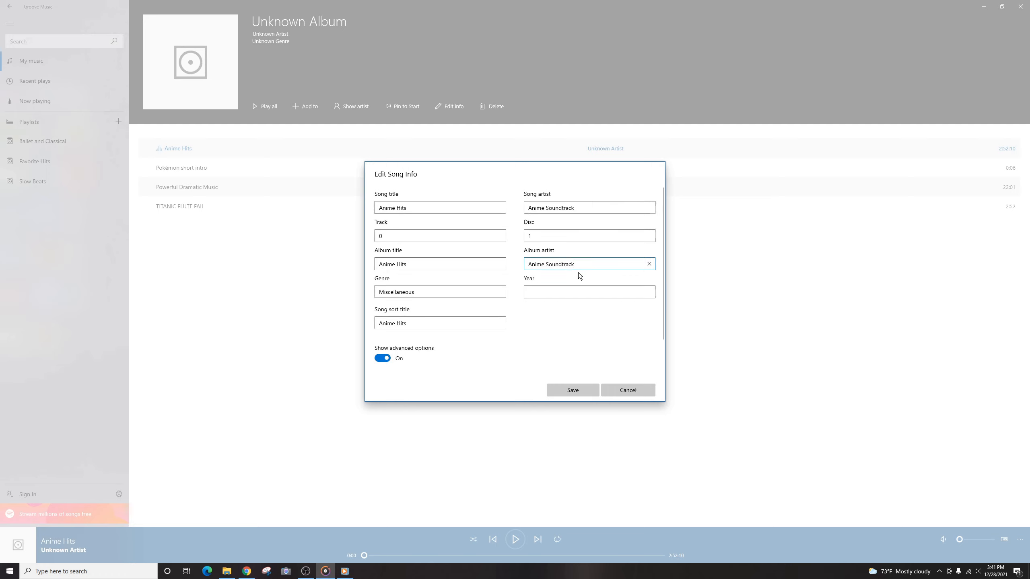
{"action": "type", "text": "2021"}
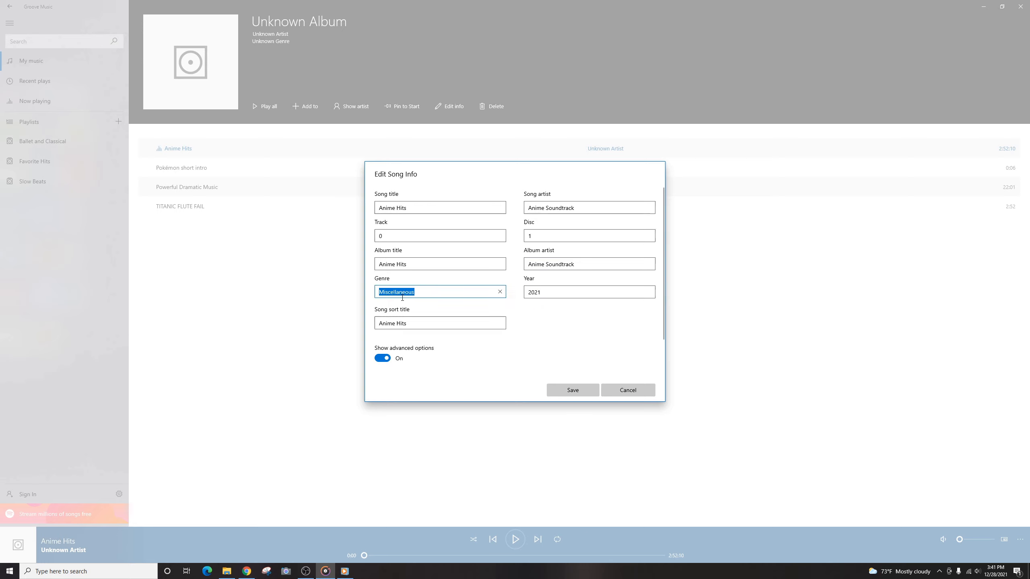
{"action": "type", "text": "unt"}
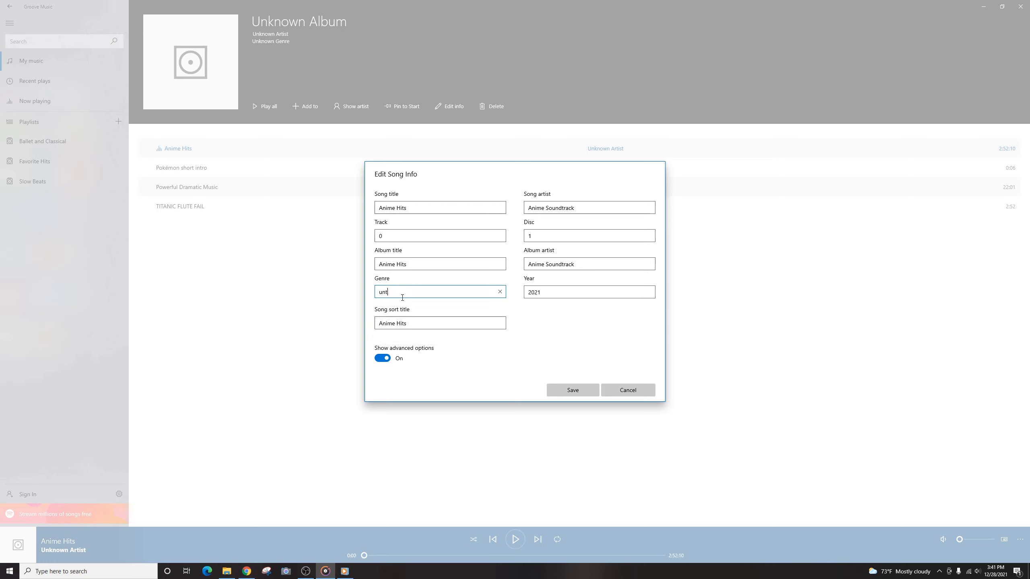
{"action": "type", "text": "J"}
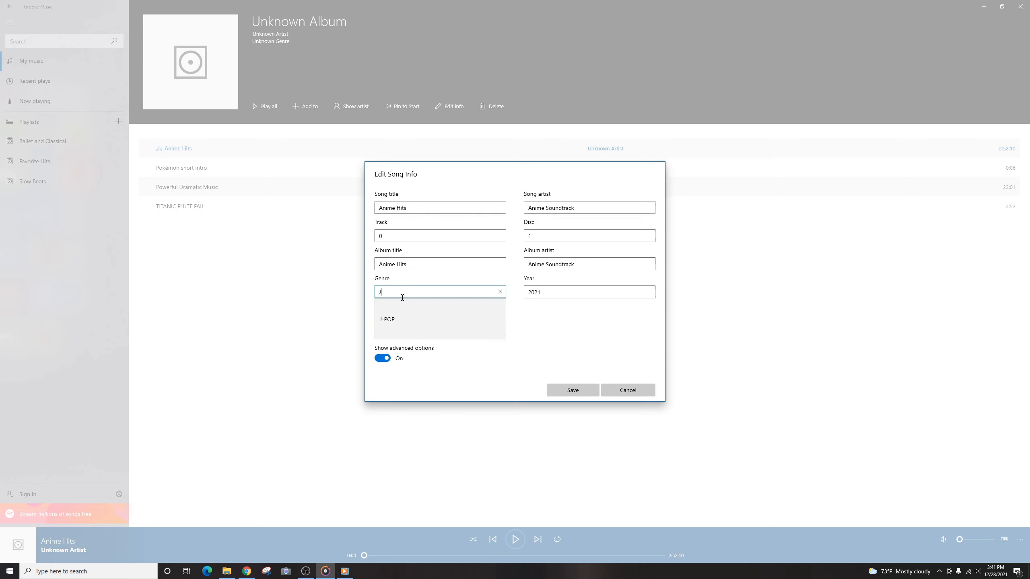
{"action": "left_click", "coordinate": [387, 319]}
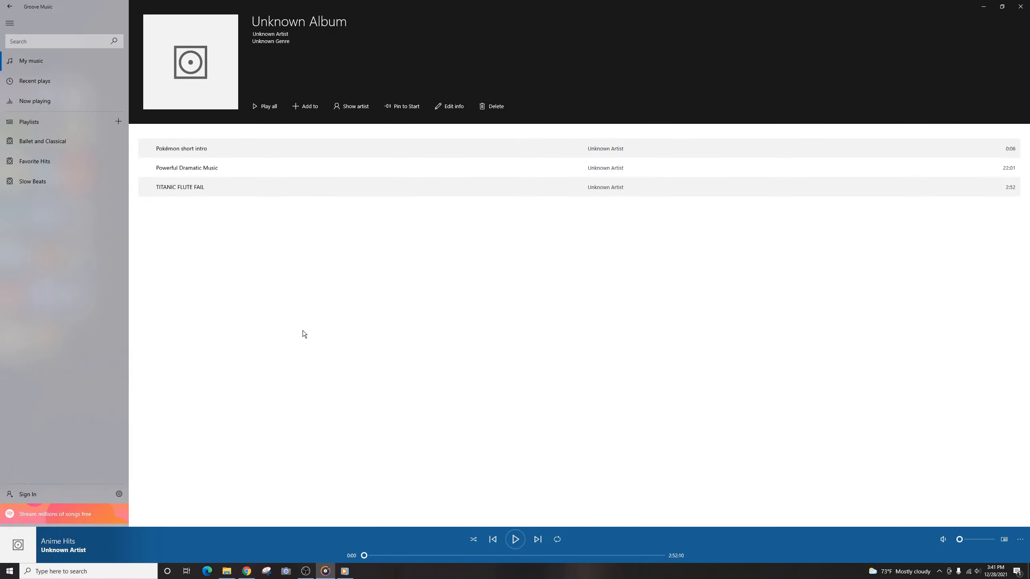
{"action": "mouse_move", "coordinate": [274, 149]}
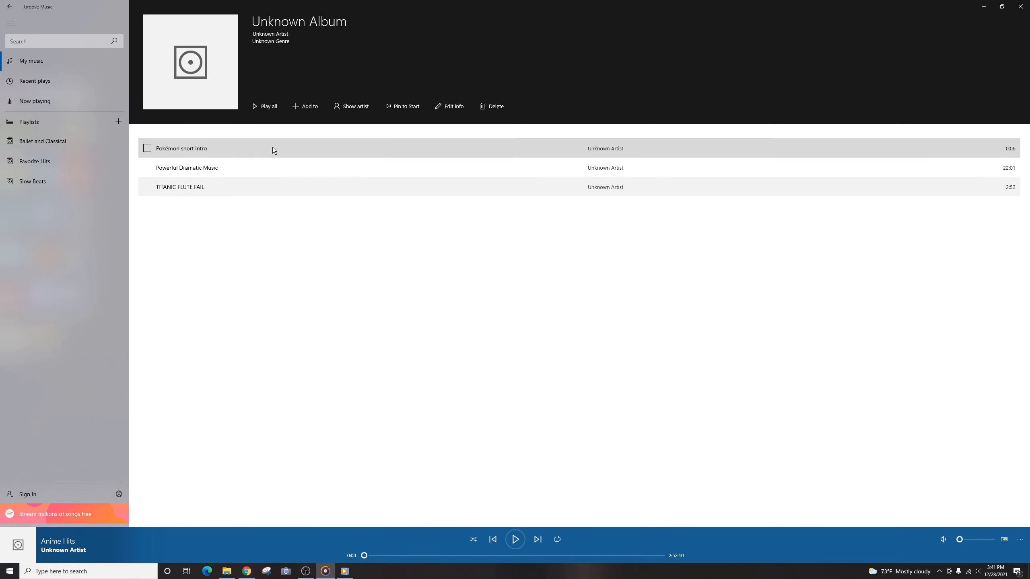
Check the Artists and Songs views, then open the Anime Hits album from Albums
{"action": "left_click", "coordinate": [31, 60]}
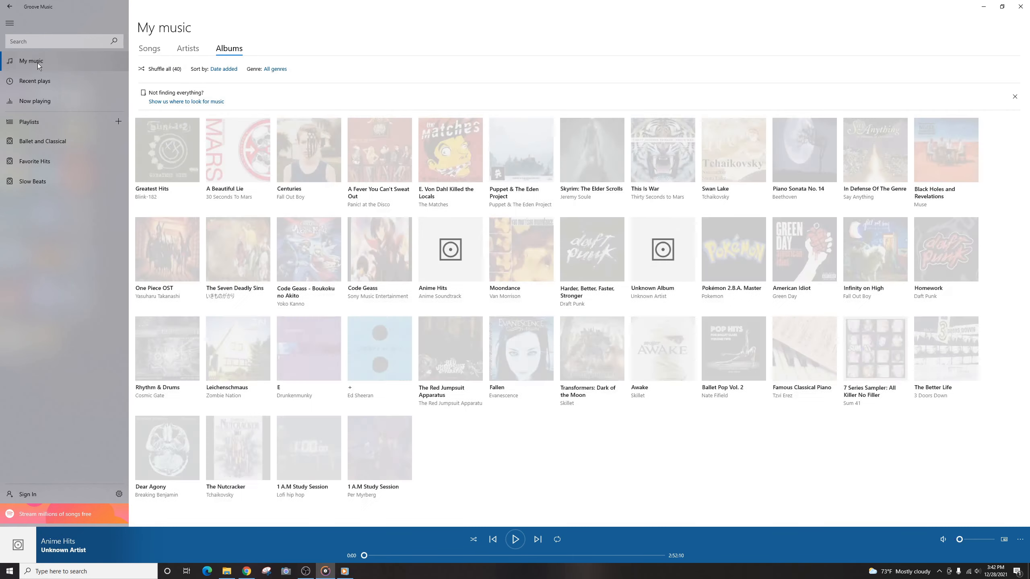
{"action": "left_click", "coordinate": [188, 48]}
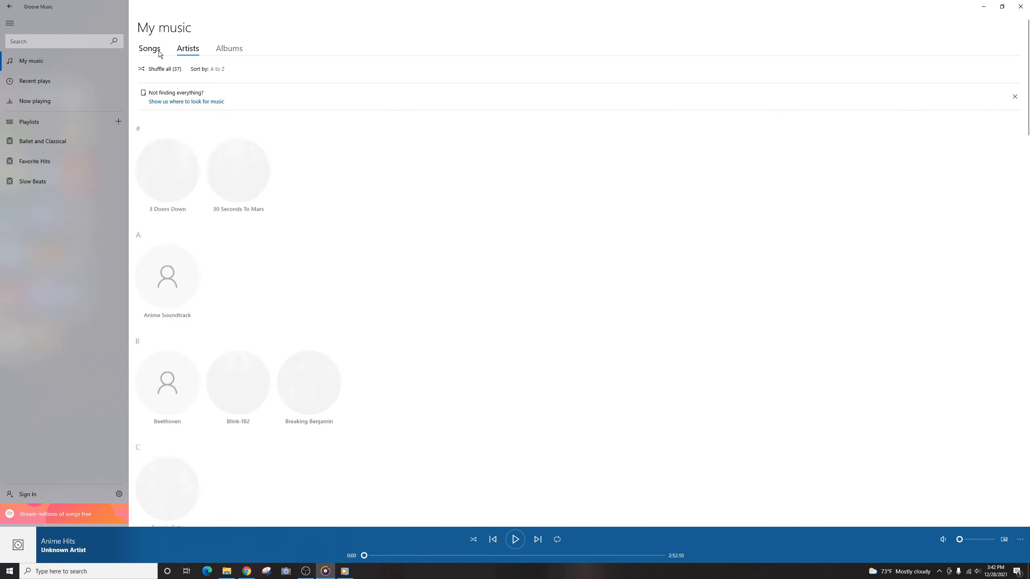
{"action": "left_click", "coordinate": [149, 48]}
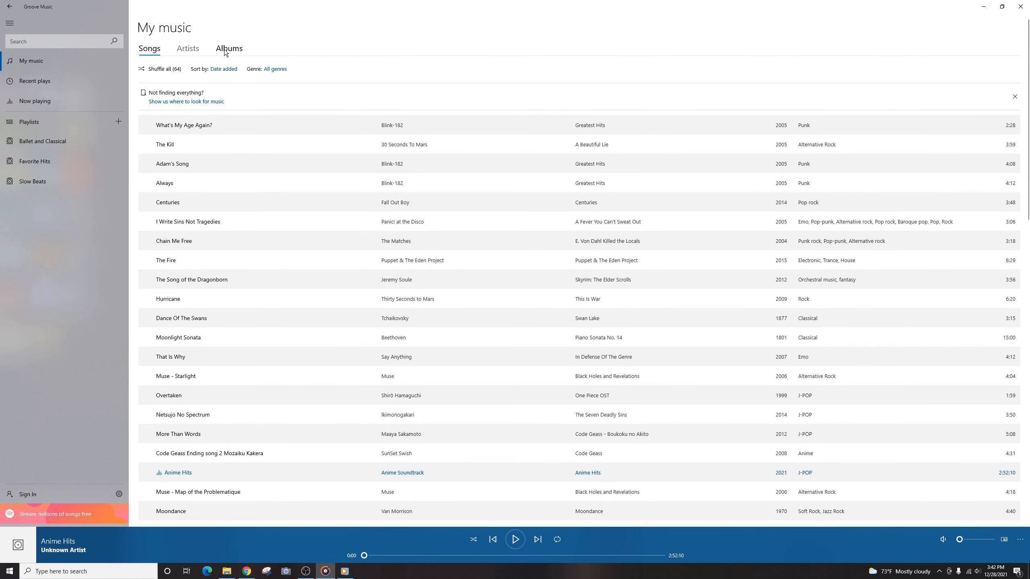
{"action": "left_click", "coordinate": [229, 48]}
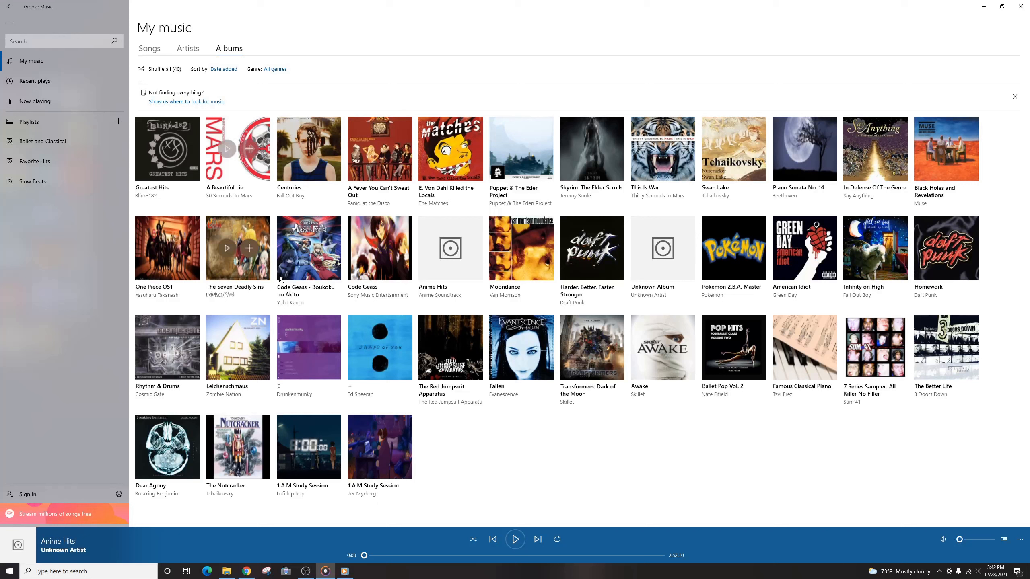
{"action": "mouse_move", "coordinate": [449, 348]}
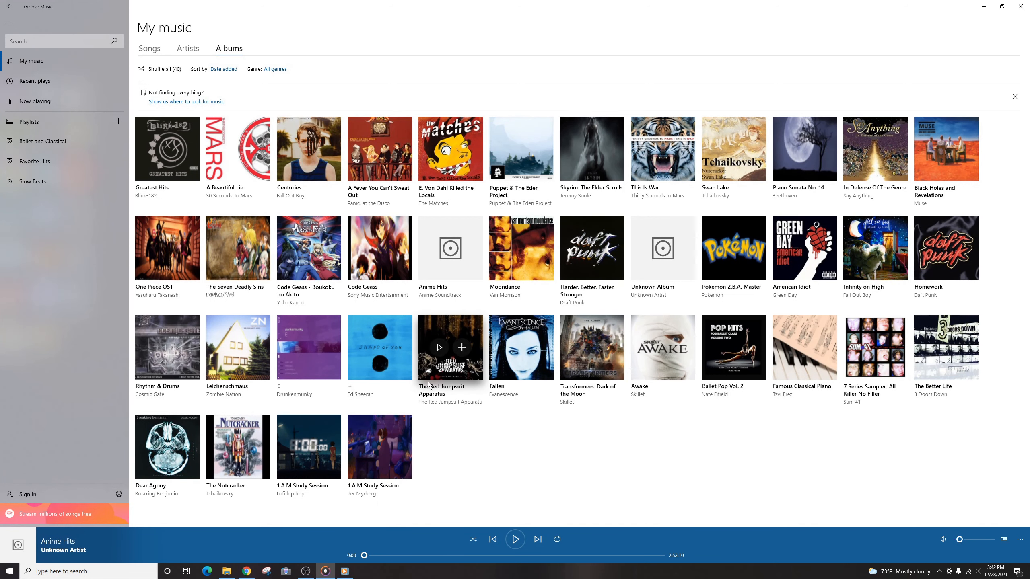
{"action": "mouse_move", "coordinate": [450, 249]}
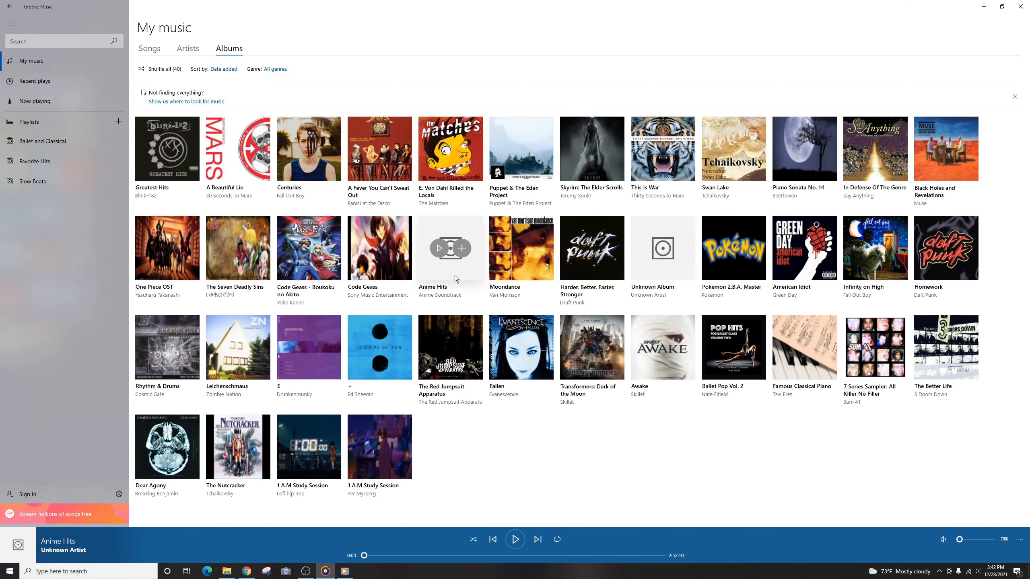
{"action": "left_click", "coordinate": [450, 248]}
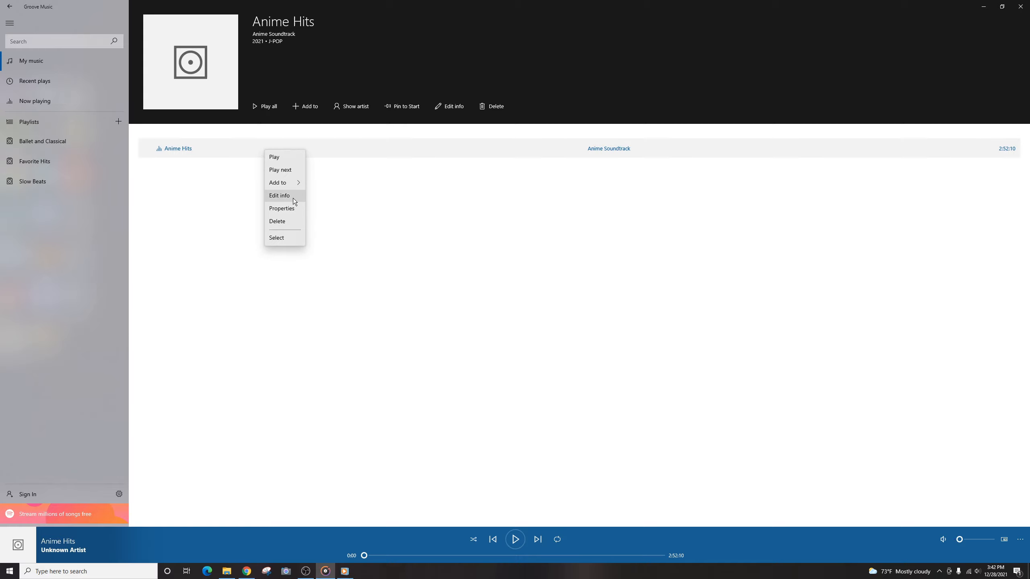
Inspect the song info, then run the album catalog lookup and dismiss its no-match message
{"action": "left_click", "coordinate": [278, 196]}
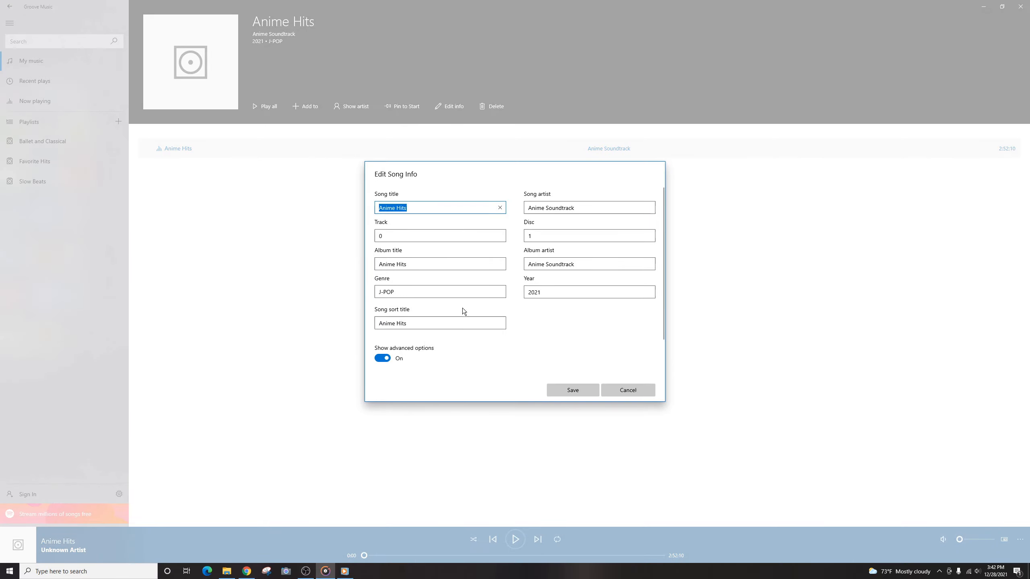
{"action": "left_click", "coordinate": [627, 389]}
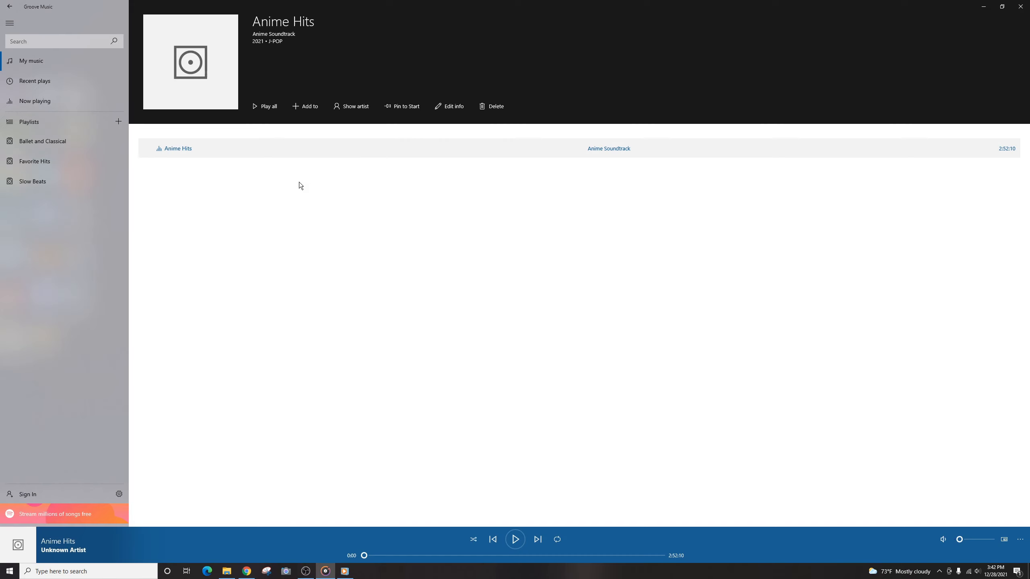
{"action": "mouse_move", "coordinate": [450, 106]}
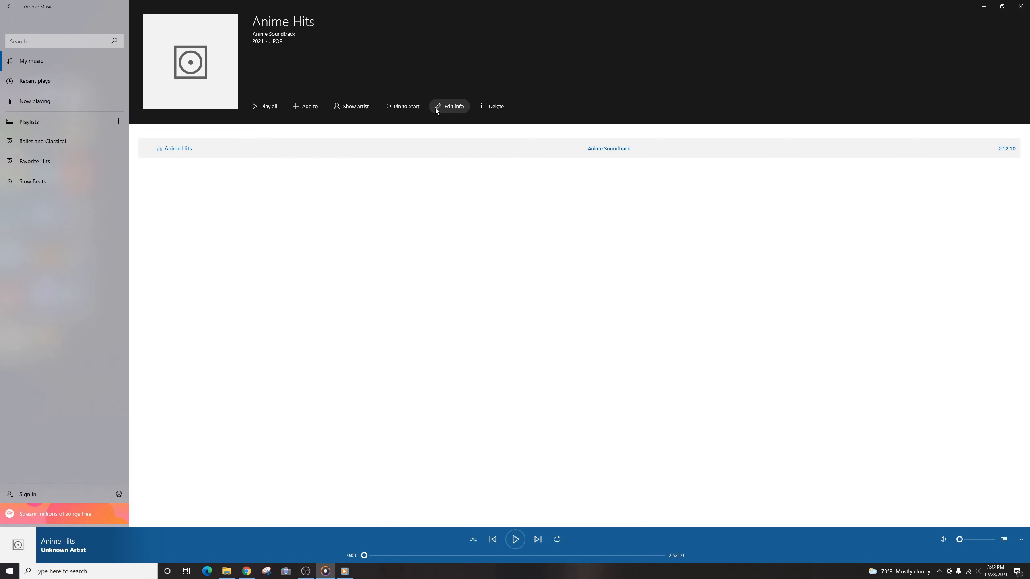
{"action": "left_click", "coordinate": [449, 105]}
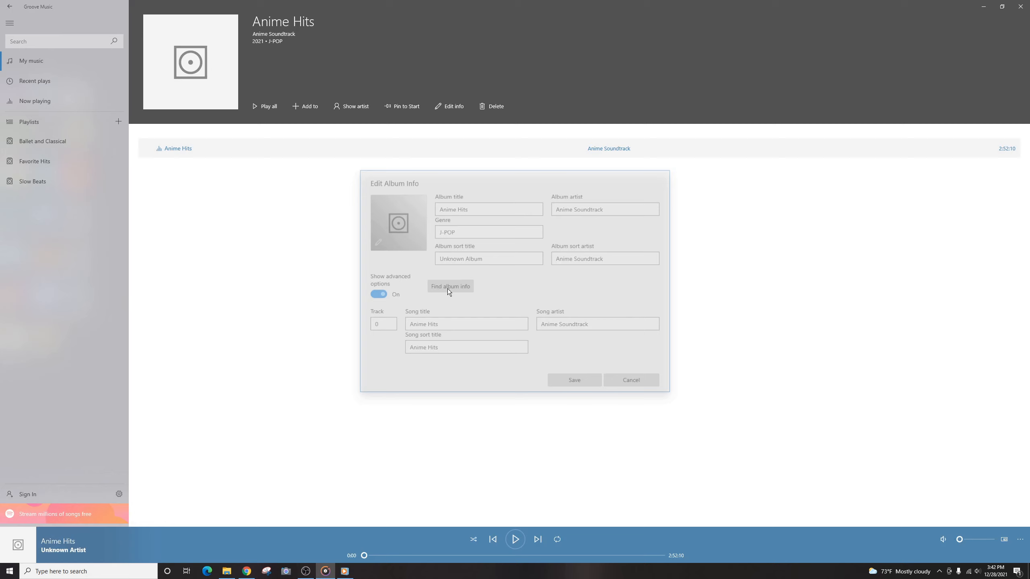
{"action": "left_click", "coordinate": [450, 285]}
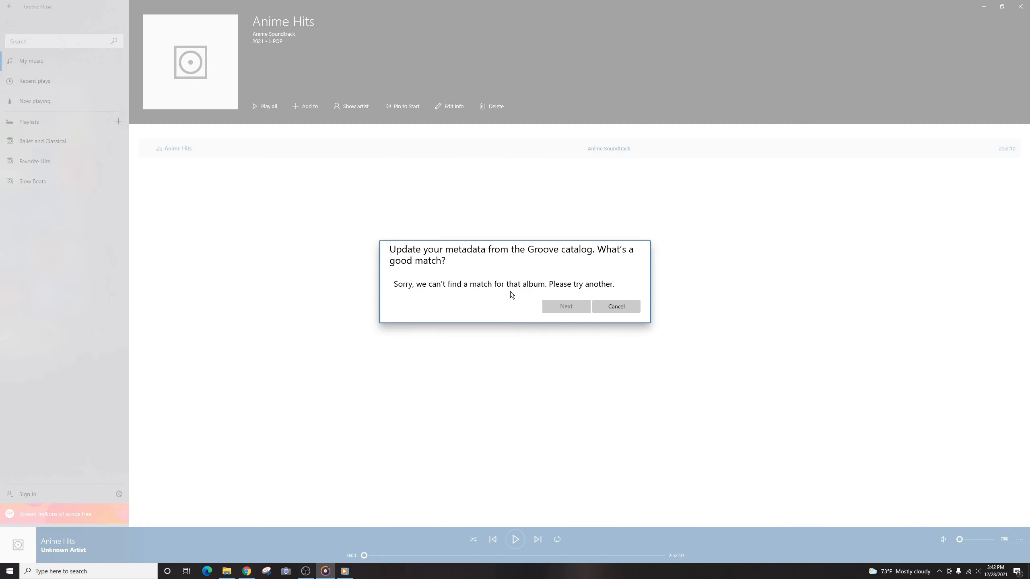
{"action": "left_click", "coordinate": [615, 306]}
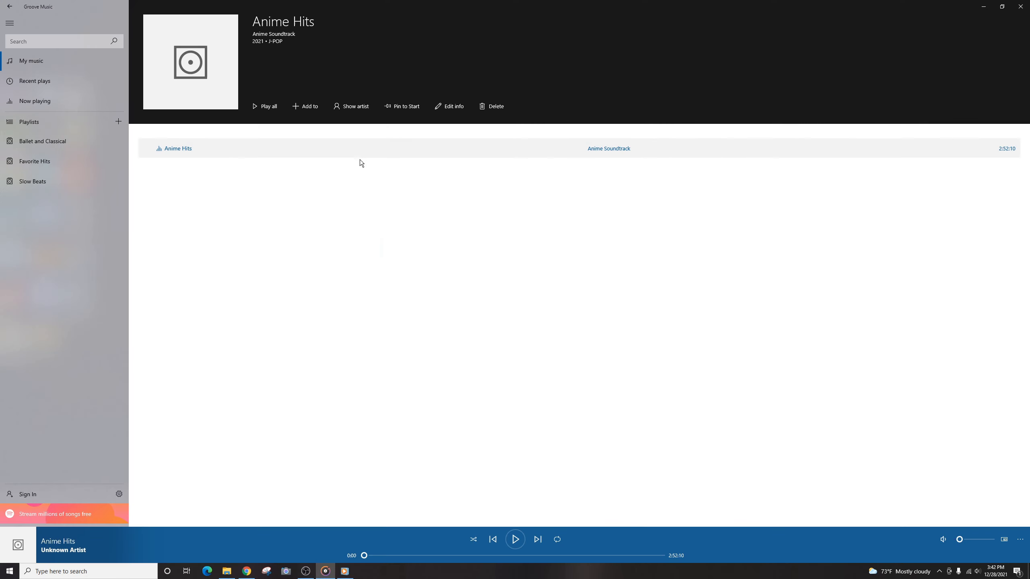
{"action": "mouse_move", "coordinate": [377, 110]}
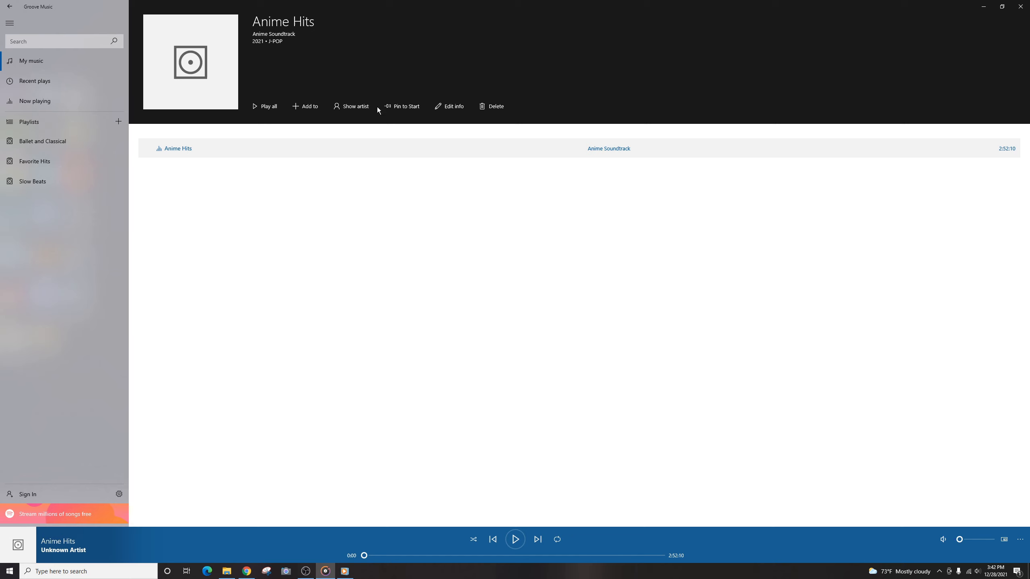
{"action": "mouse_move", "coordinate": [452, 106]}
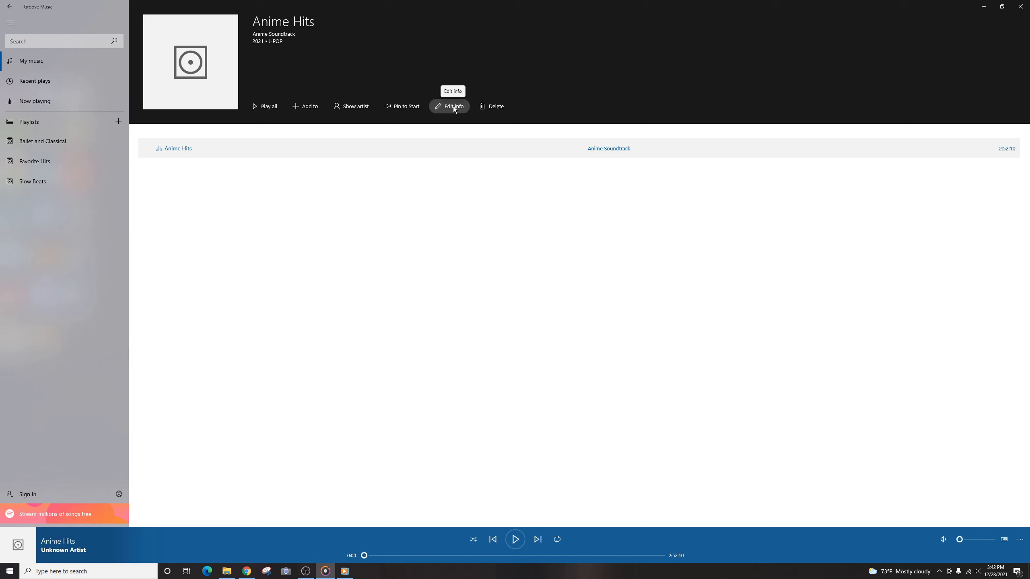
Save 'Anime music cover' from Downloads as the Anime Hits album art, then return to My music
{"action": "left_click", "coordinate": [449, 105]}
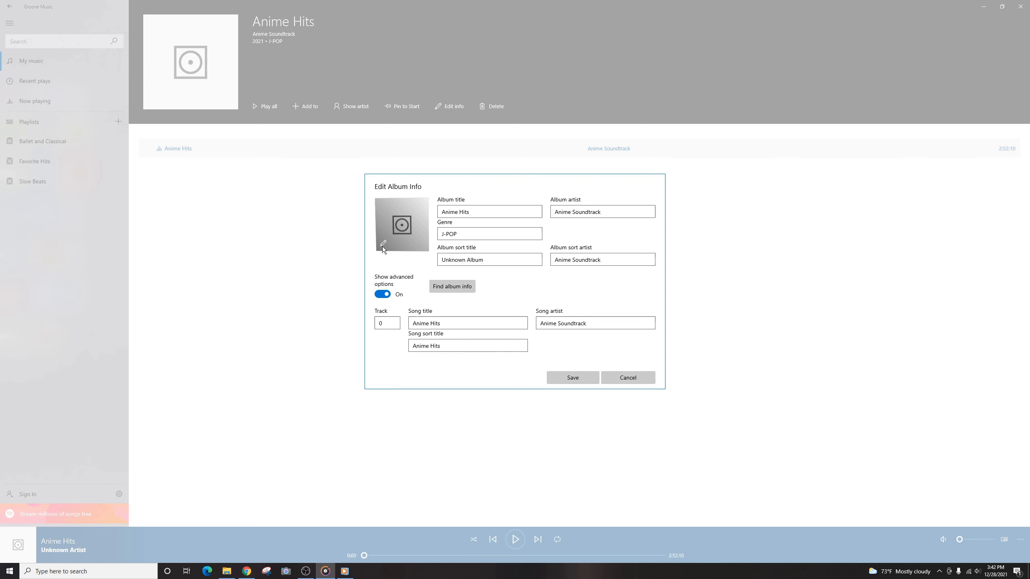
{"action": "left_click", "coordinate": [383, 242]}
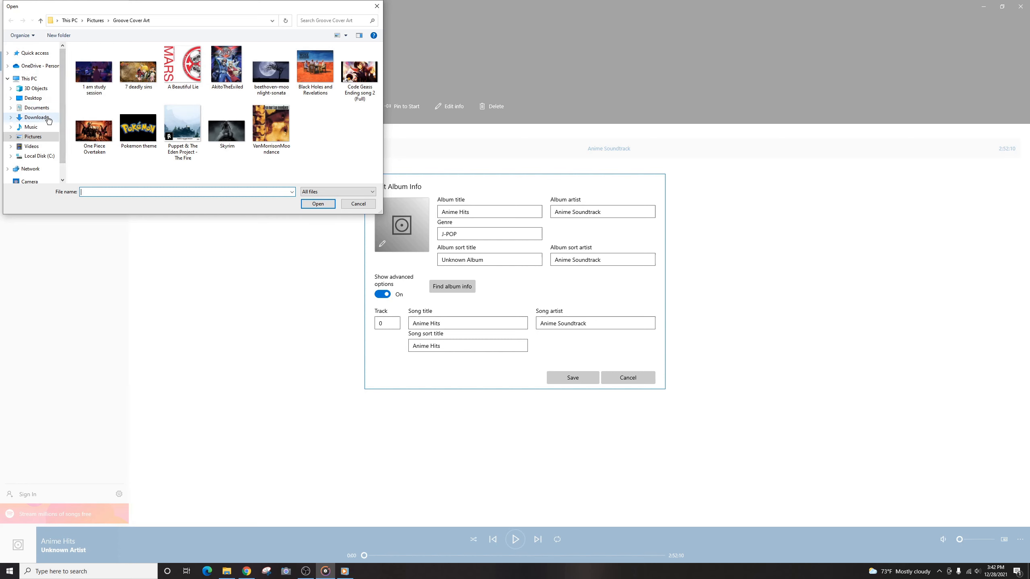
{"action": "left_click", "coordinate": [36, 117]}
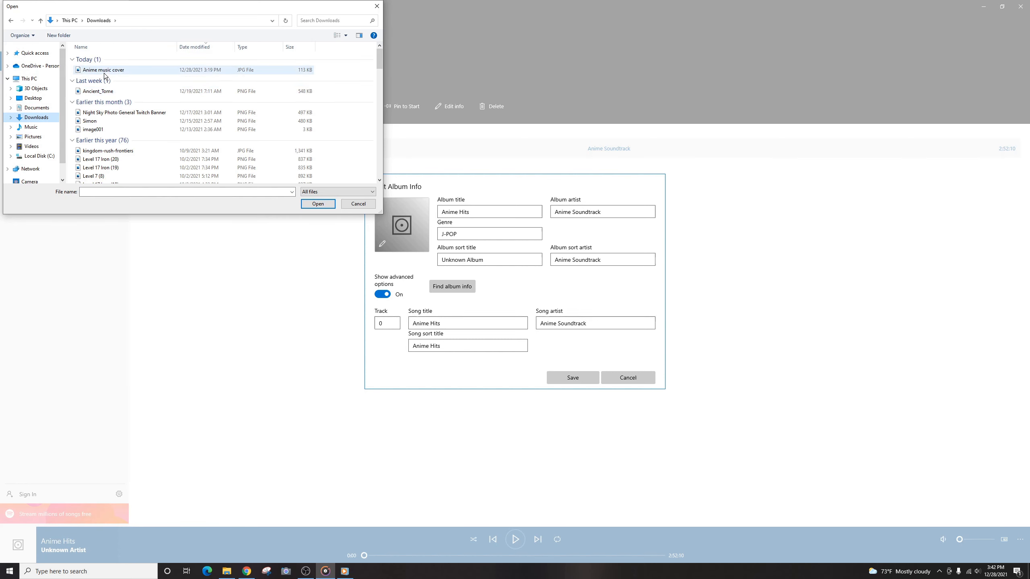
{"action": "left_click", "coordinate": [317, 203]}
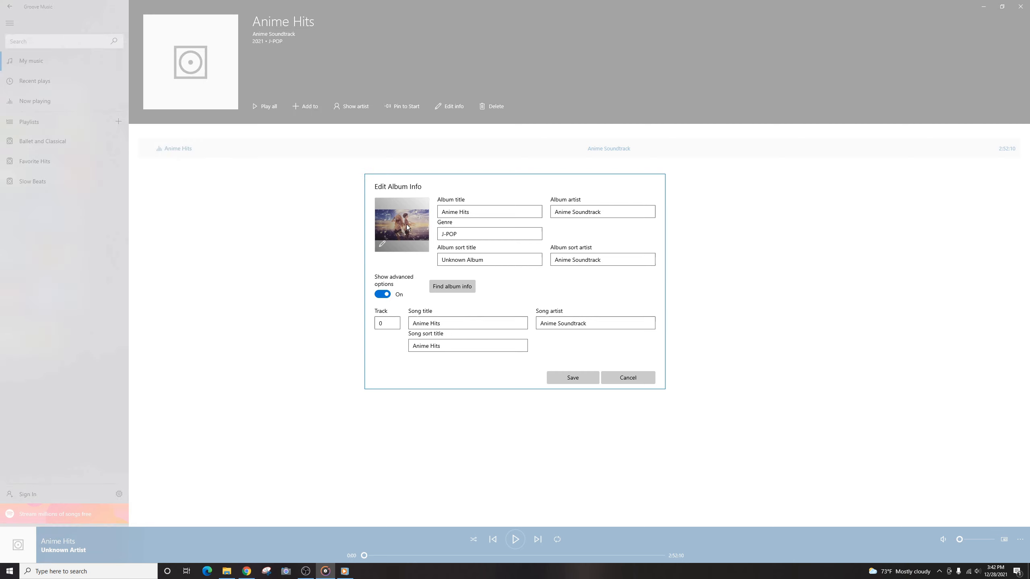
{"action": "mouse_move", "coordinate": [412, 232]}
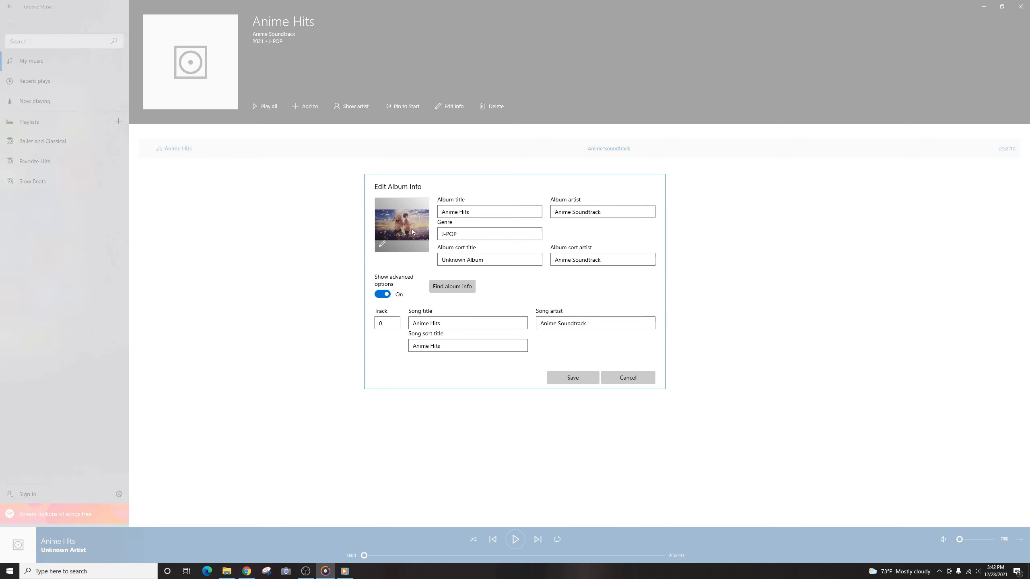
{"action": "mouse_move", "coordinate": [550, 371]}
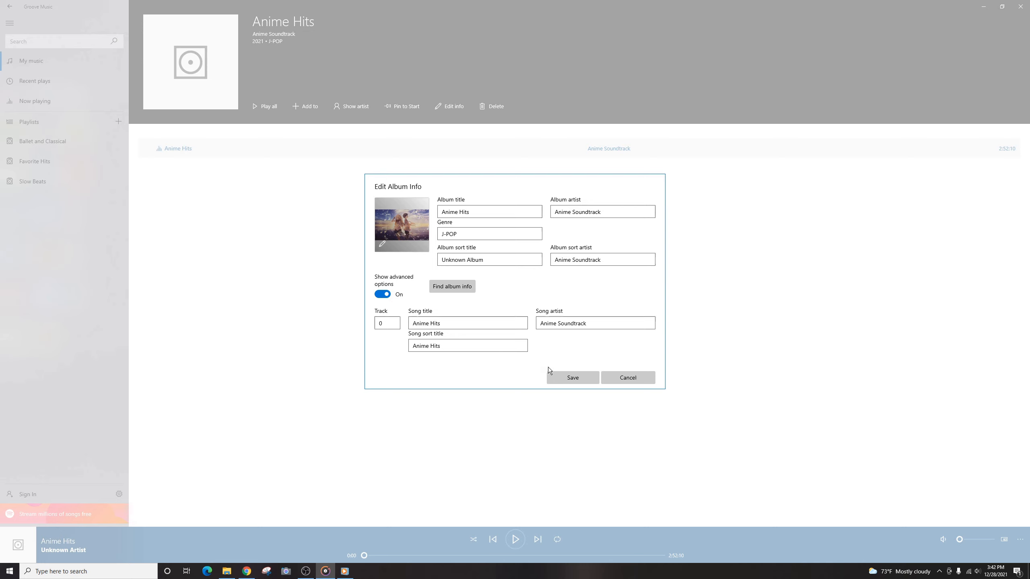
{"action": "left_click", "coordinate": [451, 287]}
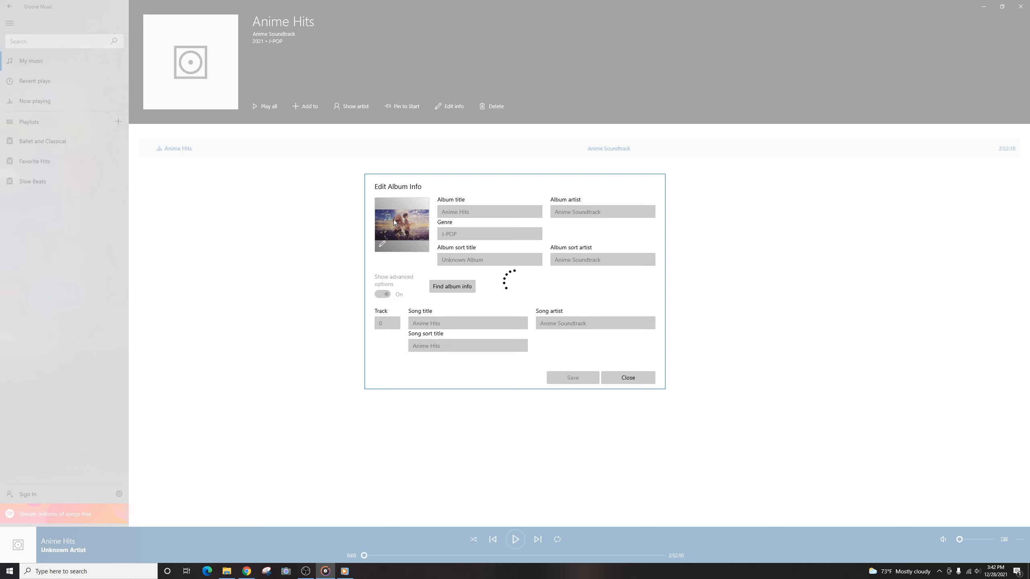
{"action": "left_click", "coordinate": [626, 378]}
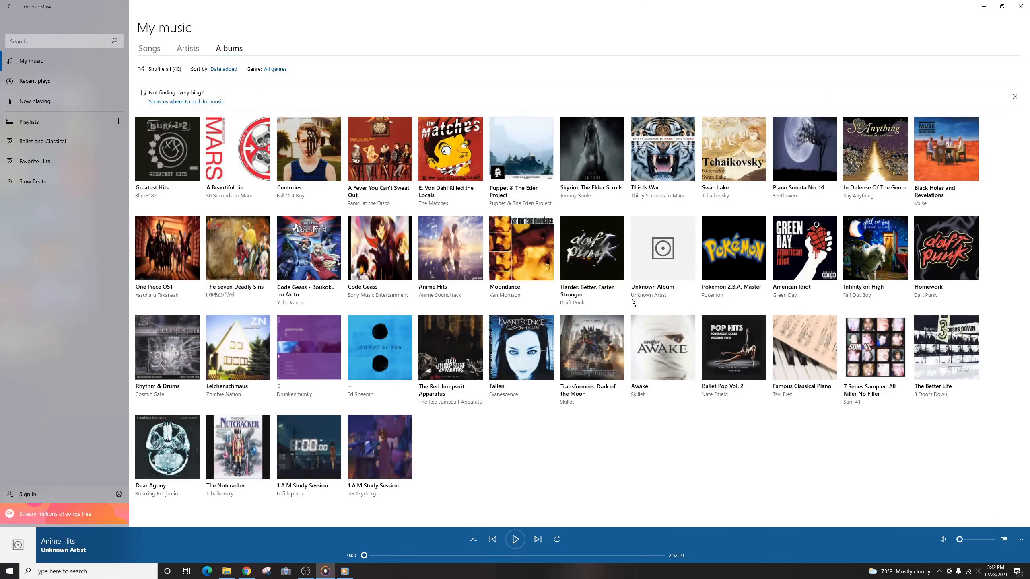
{"action": "mouse_move", "coordinate": [449, 247]}
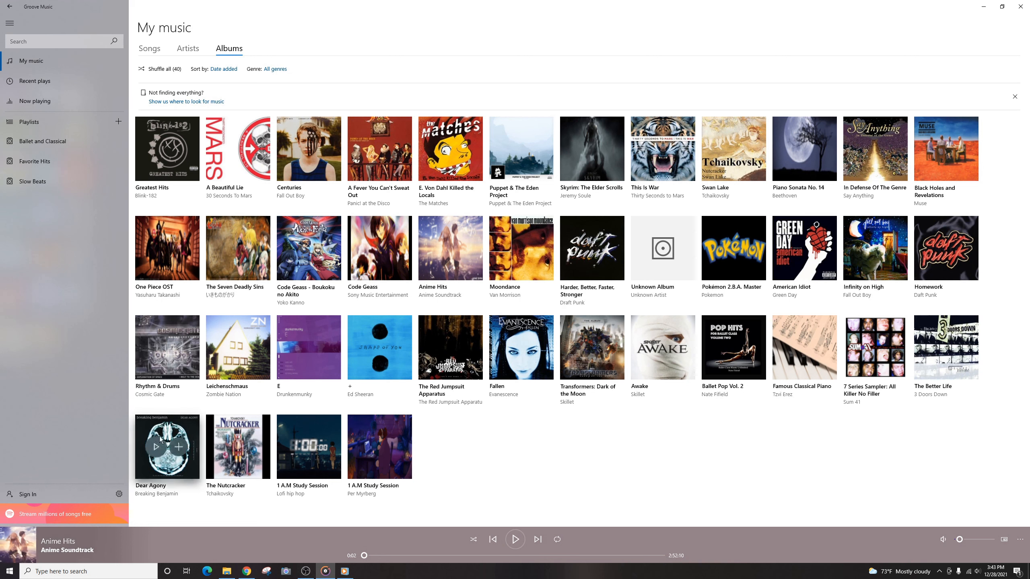
{"action": "mouse_move", "coordinate": [308, 448]}
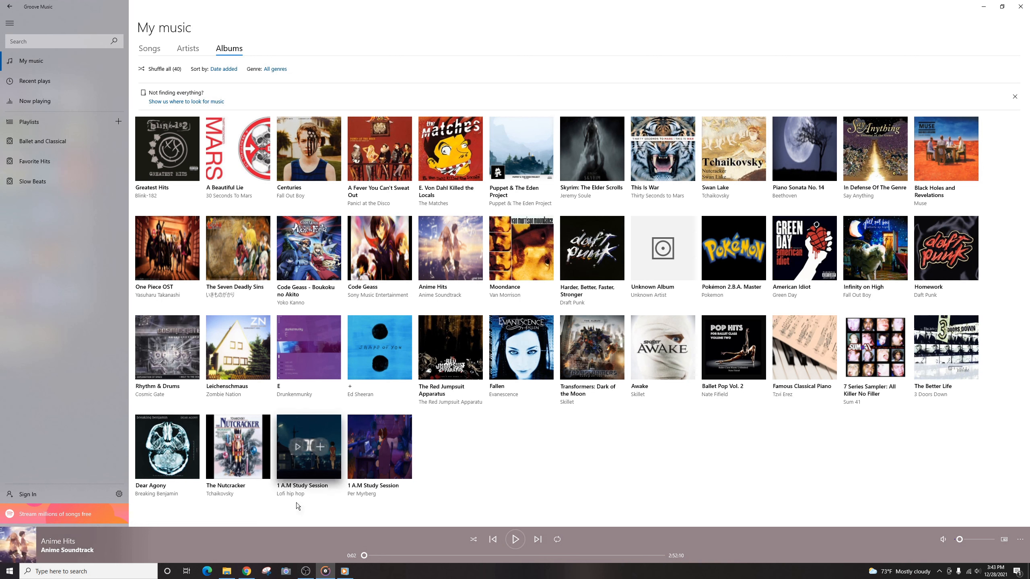
{"action": "mouse_move", "coordinate": [296, 506]}
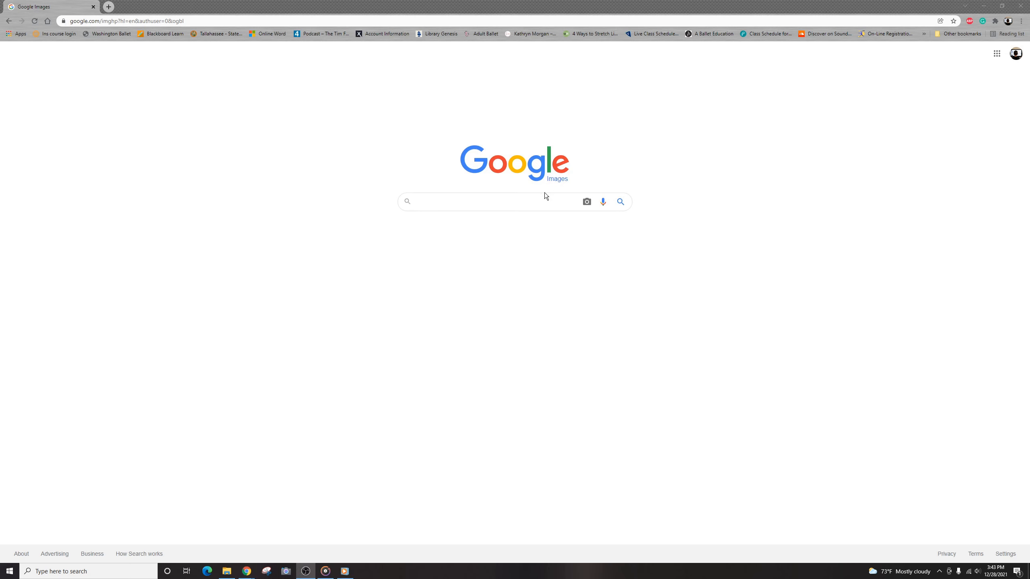
Search Google Images for anime soundtrack art and bring up options for one previewed cover
{"action": "type", "text": "Anum"}
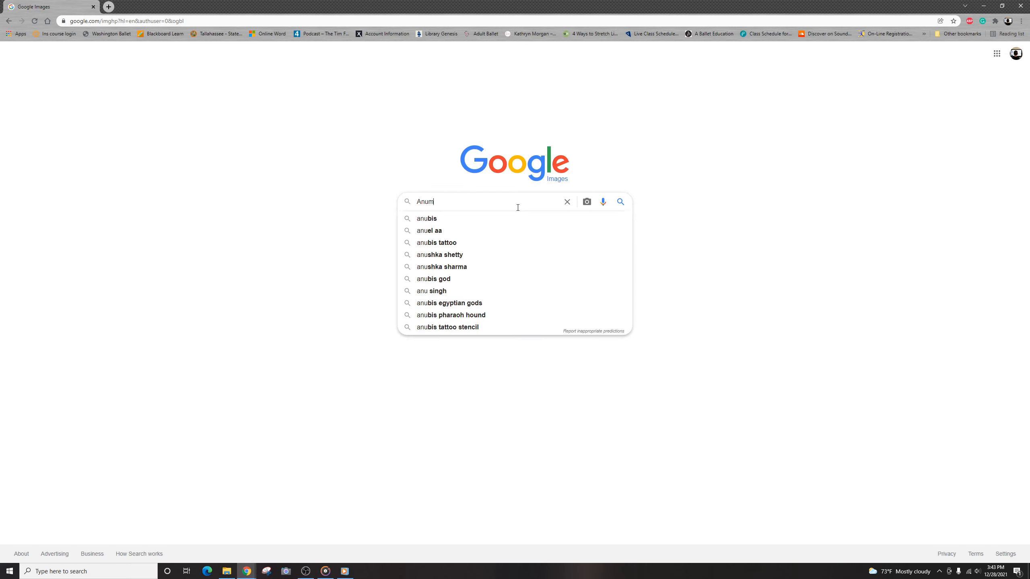
{"action": "key", "text": "Backspace"}
{"action": "type", "text": "ime soundtrack"}
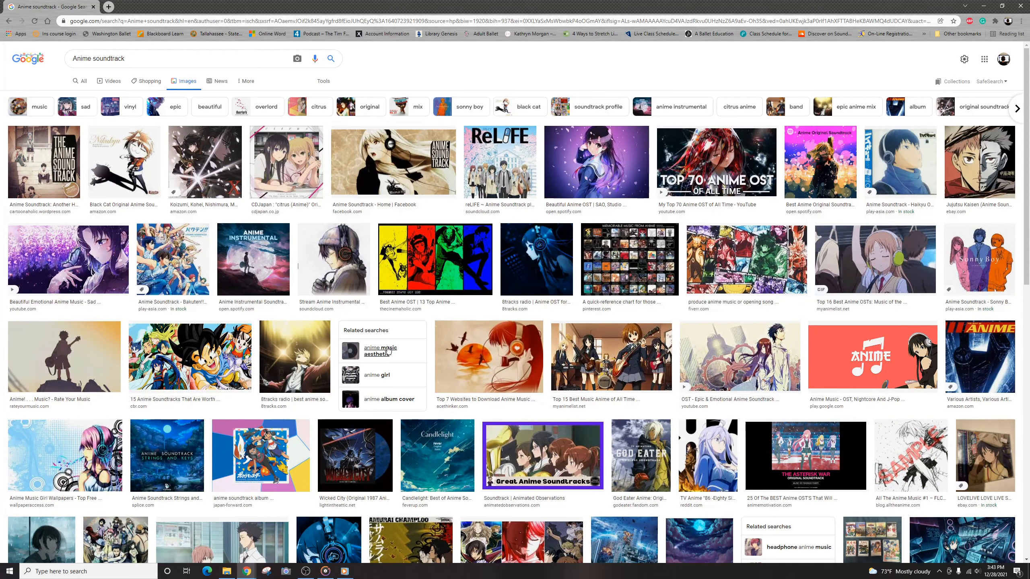
{"action": "scroll", "scroll_direction": "down", "scroll_amount": 3}
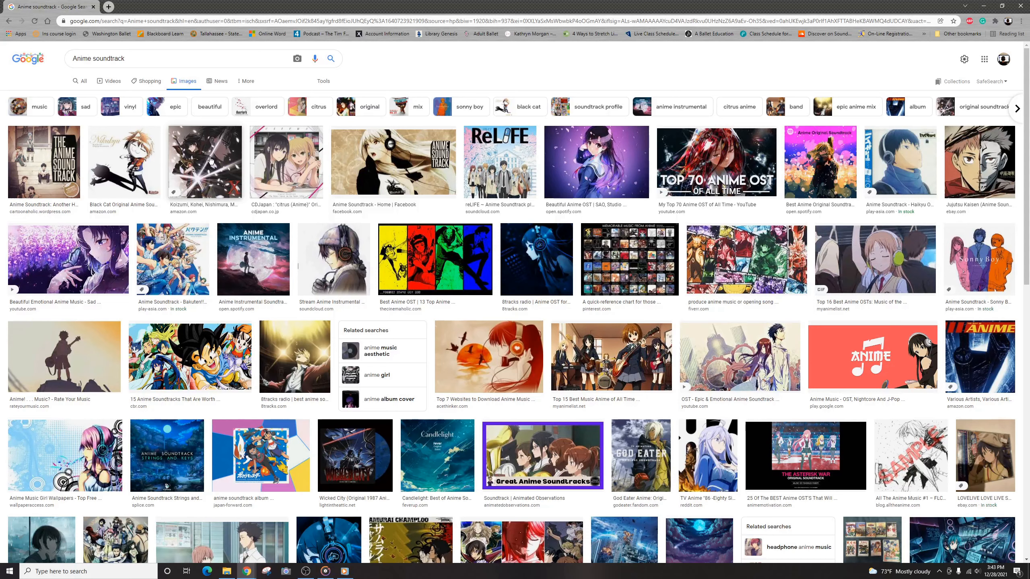
{"action": "left_click", "coordinate": [205, 162]}
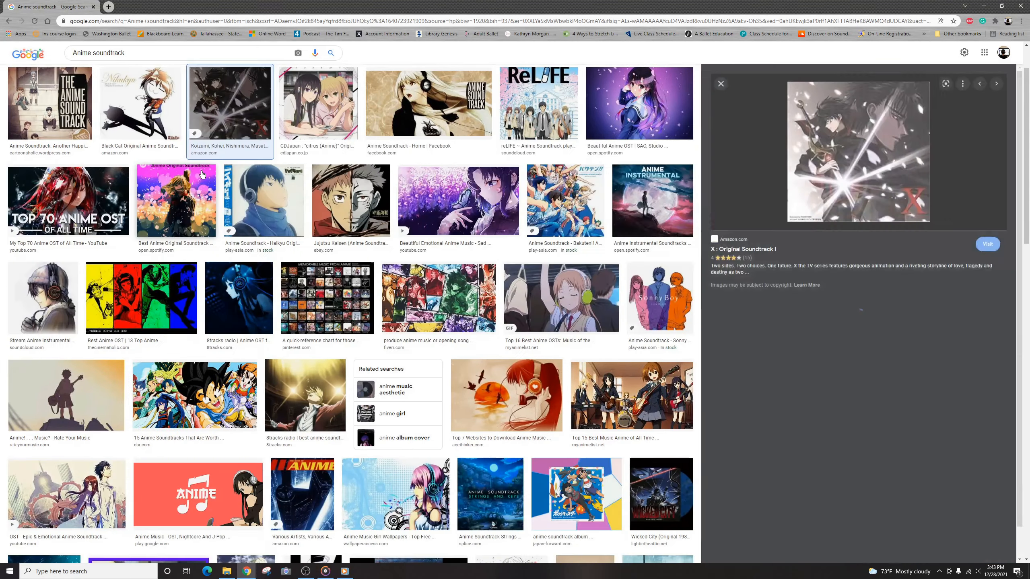
{"action": "right_click", "coordinate": [854, 151]}
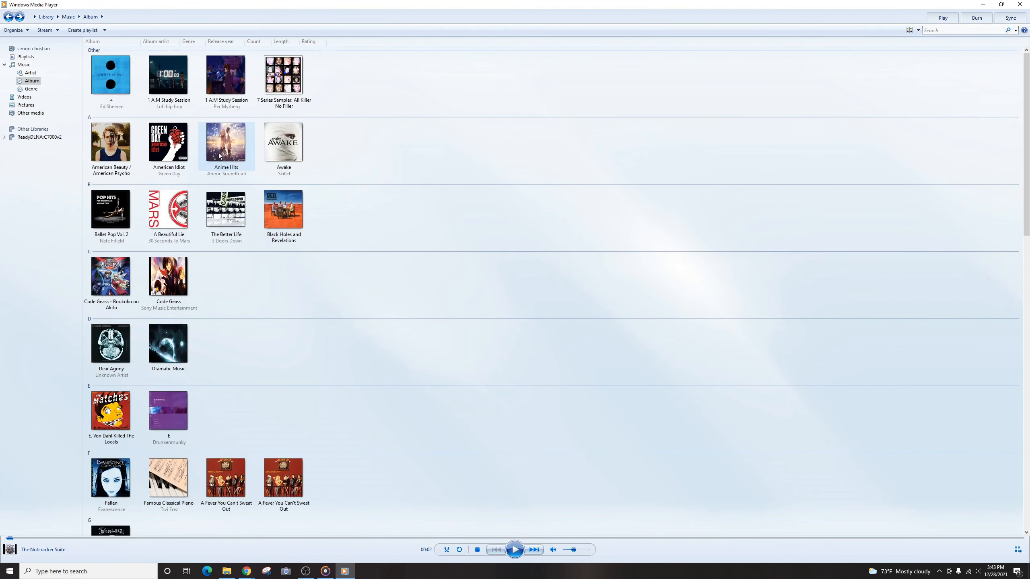
{"action": "mouse_move", "coordinate": [322, 249]}
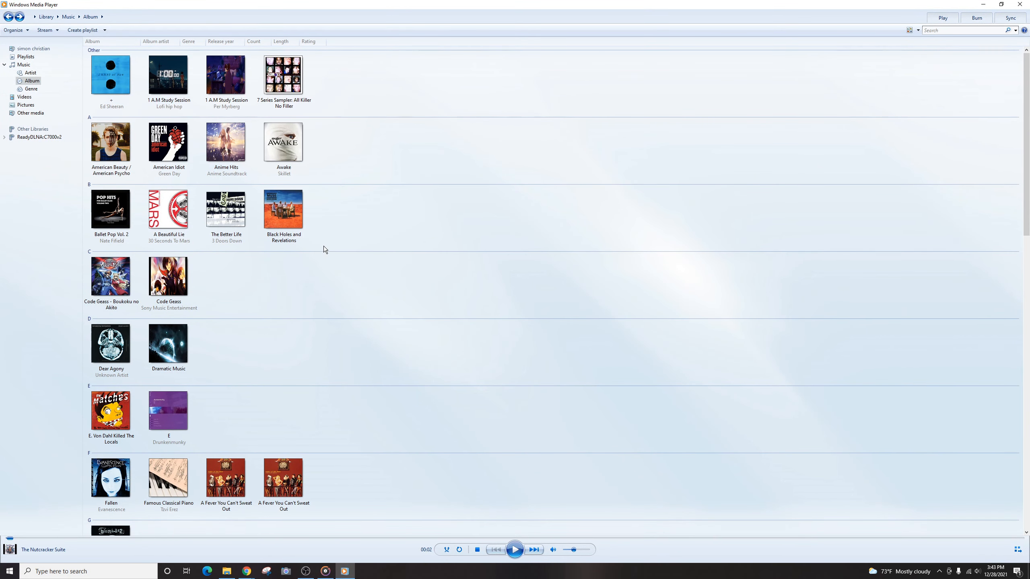
Scroll Windows Media Player's album list from The Nutcracker through Transformers to Unknown album
{"action": "scroll", "scroll_direction": "down", "scroll_amount": 3}
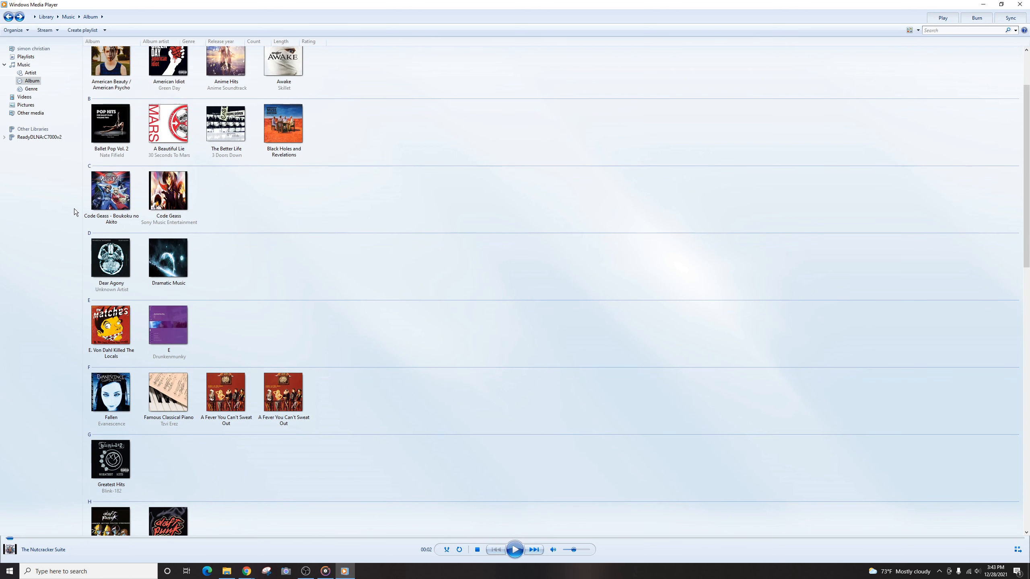
{"action": "scroll", "scroll_direction": "up", "scroll_amount": 3}
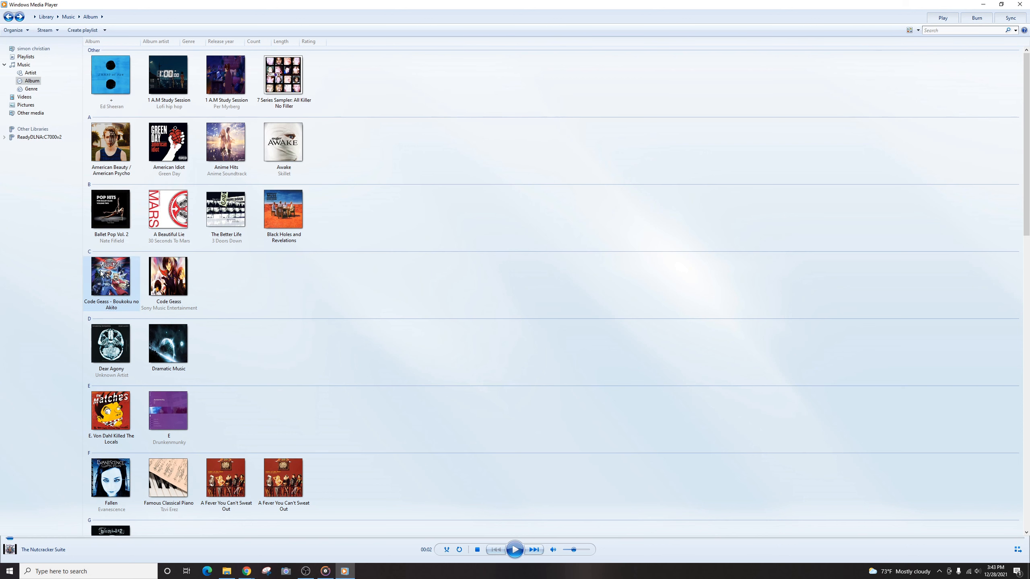
{"action": "scroll", "scroll_direction": "down", "scroll_amount": 3}
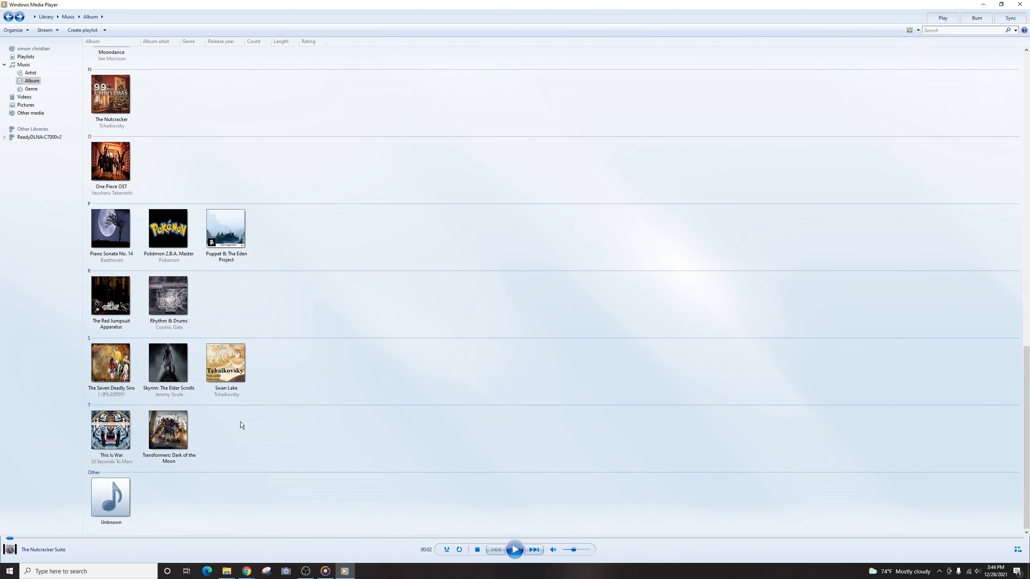
Open the Anime Hits album and show its track in Details view with genre and year
{"action": "double_click", "coordinate": [110, 497]}
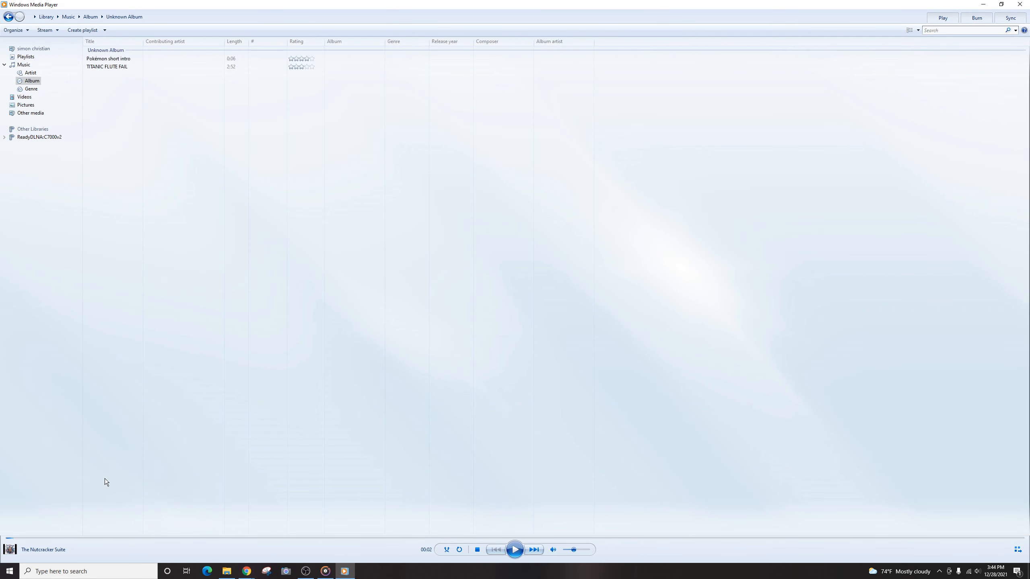
{"action": "left_click", "coordinate": [107, 66]}
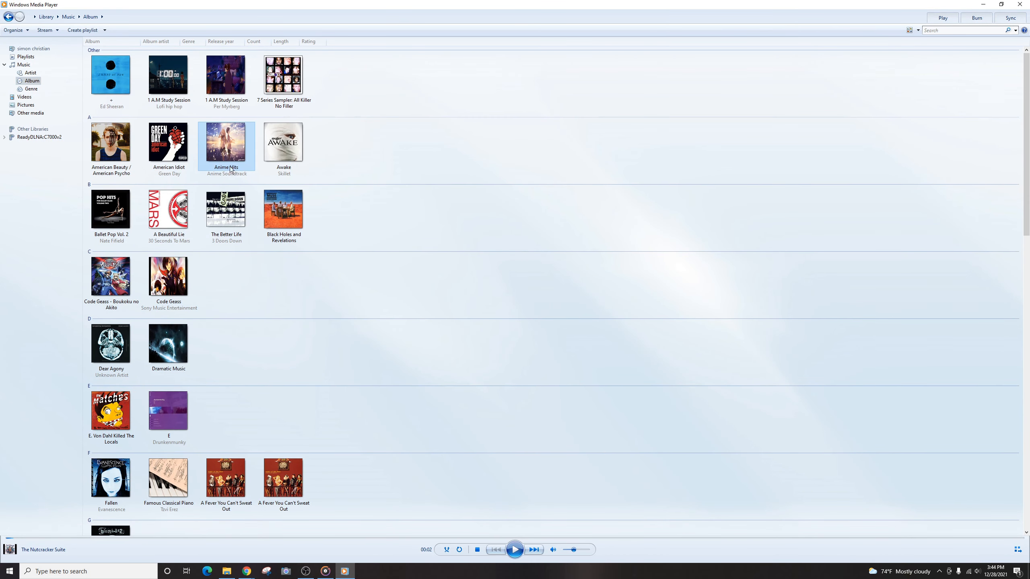
{"action": "double_click", "coordinate": [226, 142]}
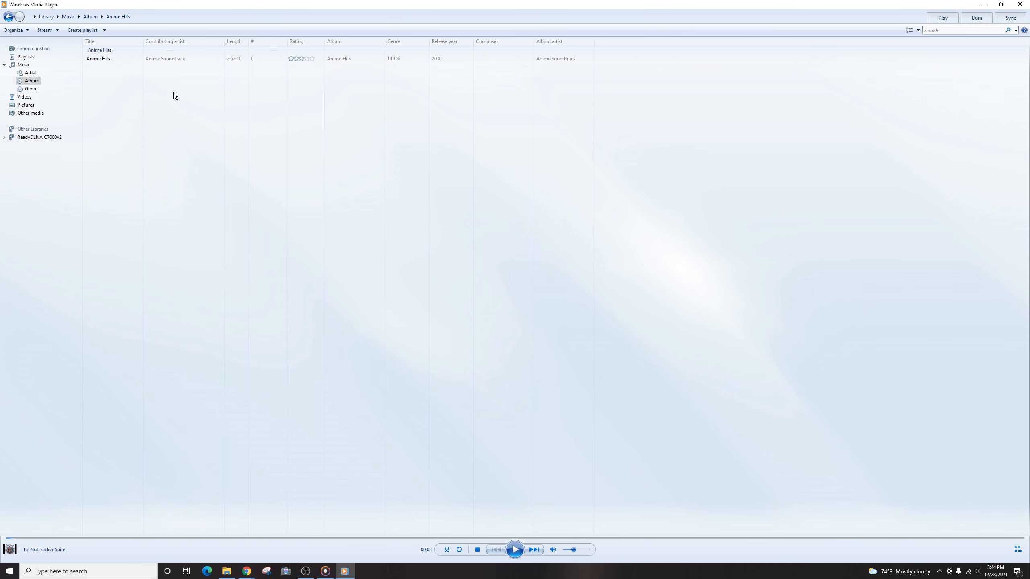
{"action": "mouse_move", "coordinate": [259, 203]}
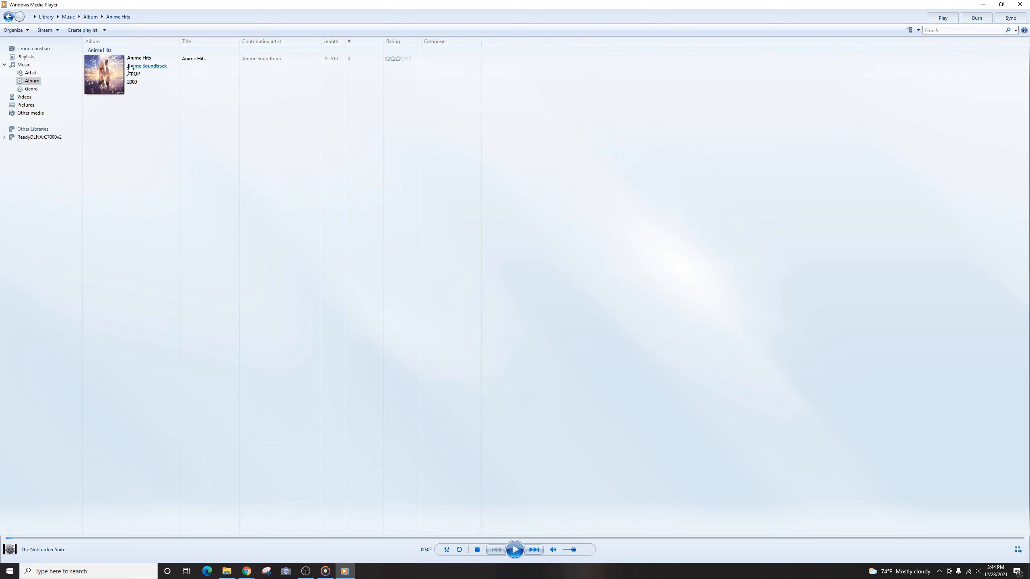
{"action": "mouse_move", "coordinate": [806, 26]}
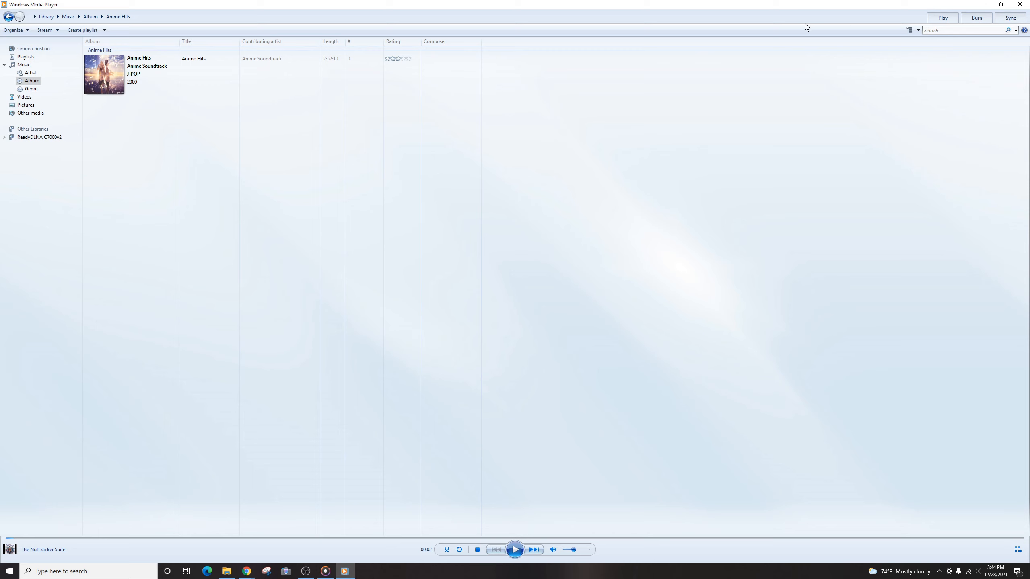
{"action": "mouse_move", "coordinate": [909, 31]}
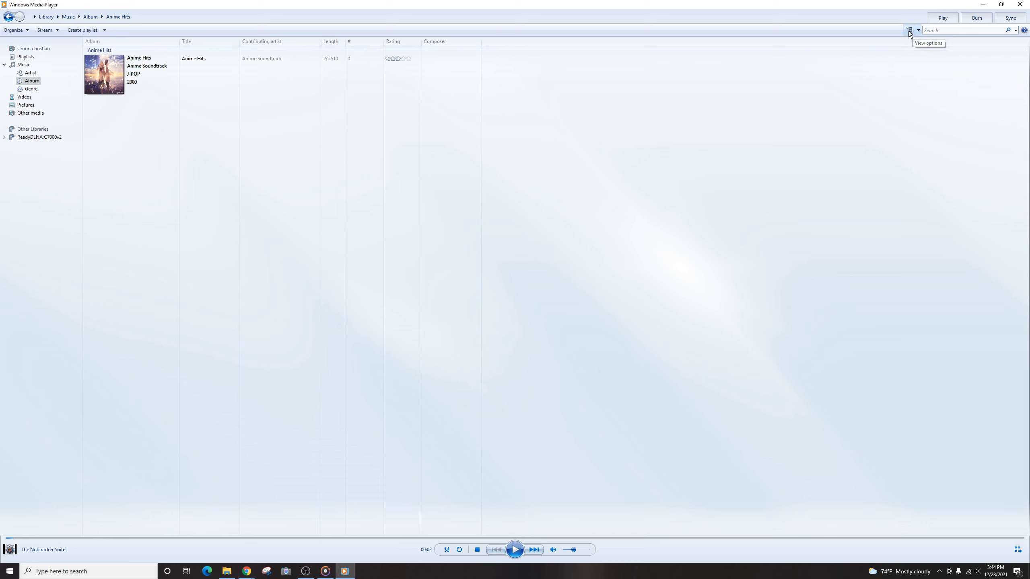
{"action": "left_click", "coordinate": [910, 30]}
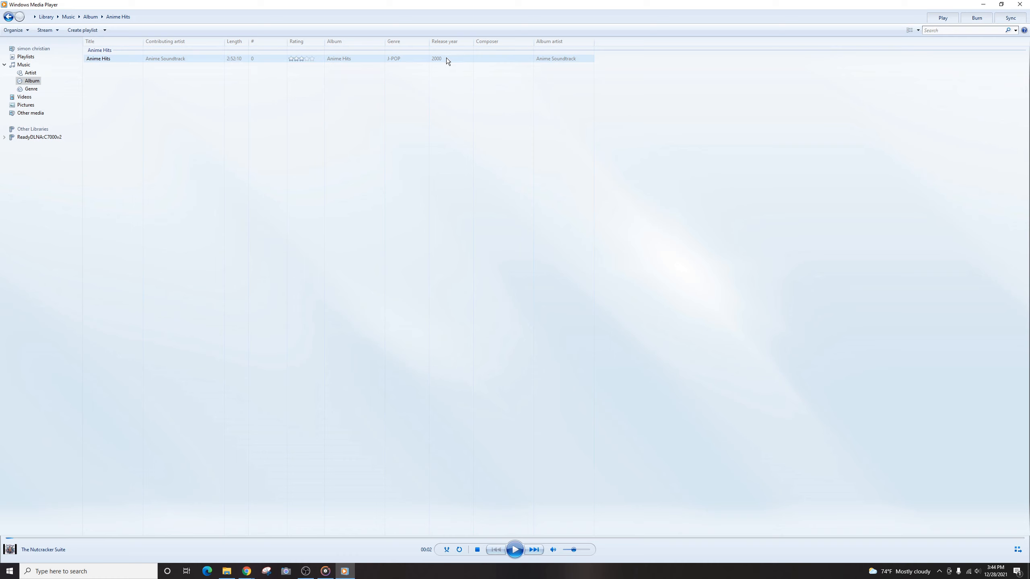
Change the Anime Hits release year to 2021 and return to the album library
{"action": "right_click", "coordinate": [446, 58]}
{"action": "type", "text": "2021"}
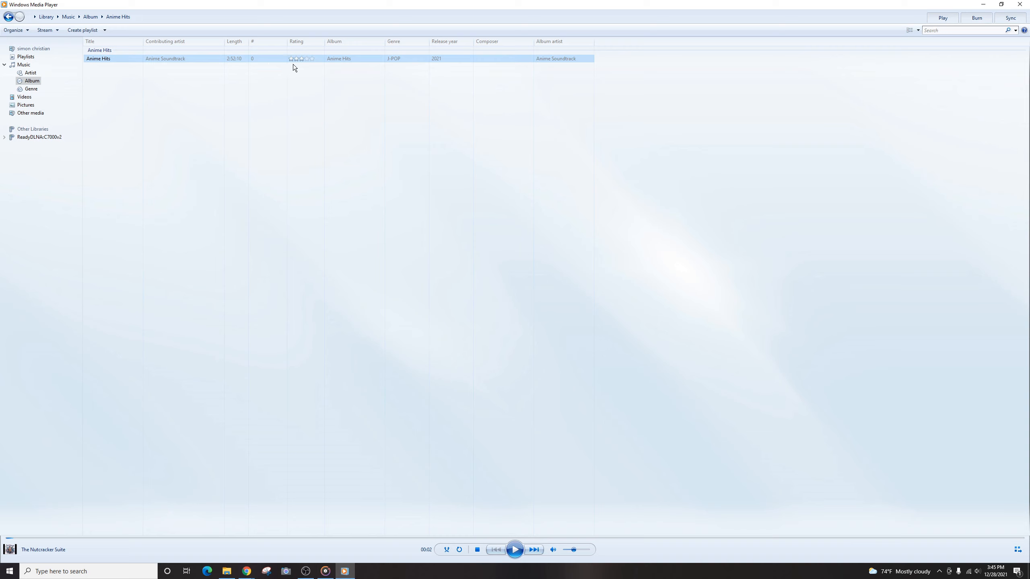
{"action": "mouse_move", "coordinate": [523, 68]}
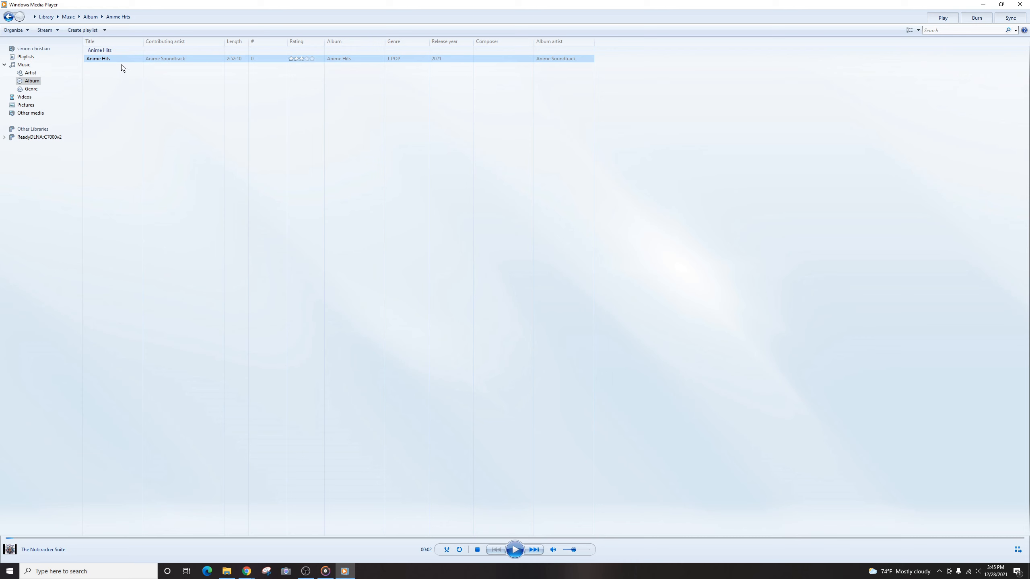
{"action": "left_click", "coordinate": [32, 81]}
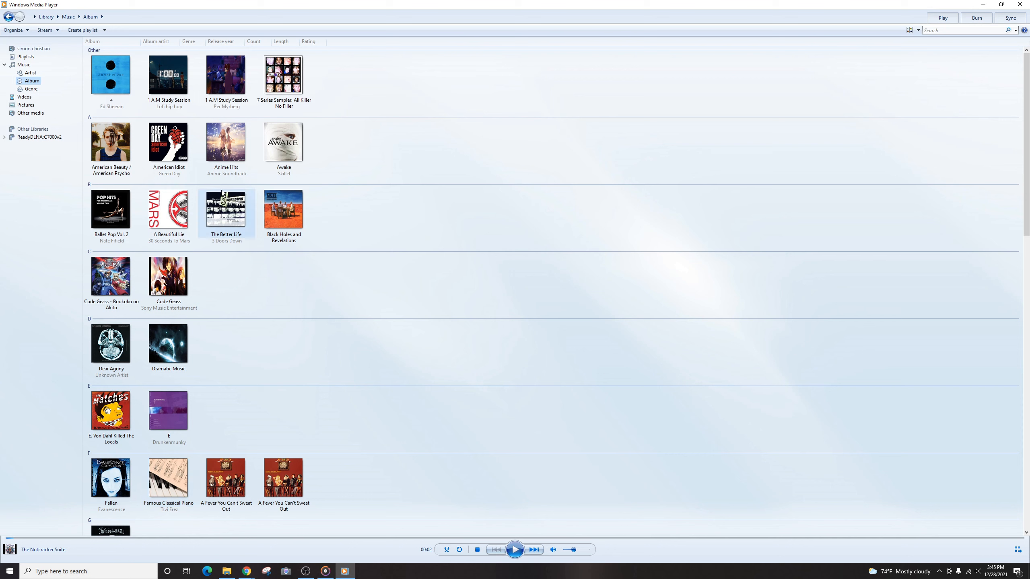
{"action": "mouse_move", "coordinate": [226, 143]}
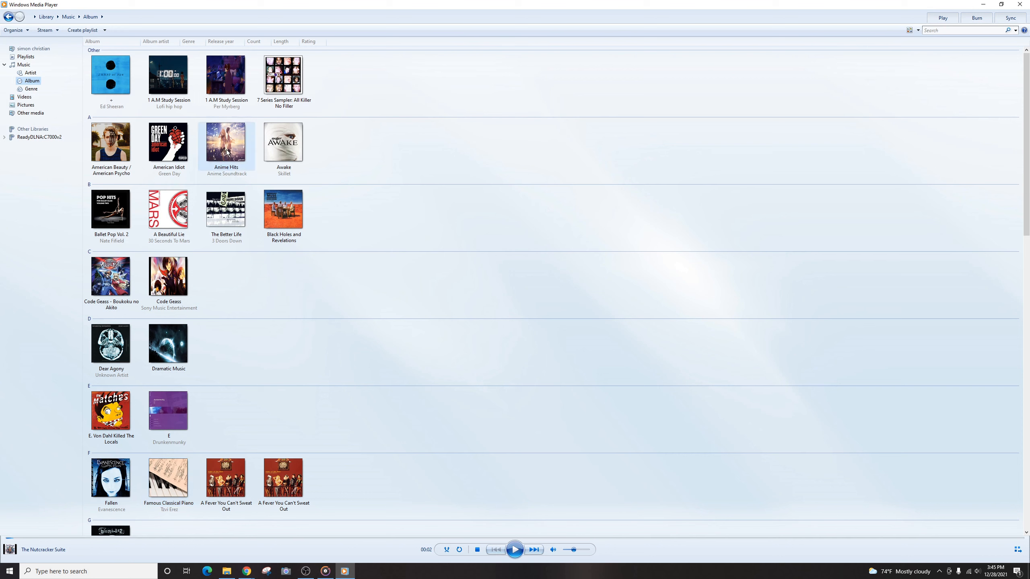
{"action": "mouse_move", "coordinate": [228, 153]}
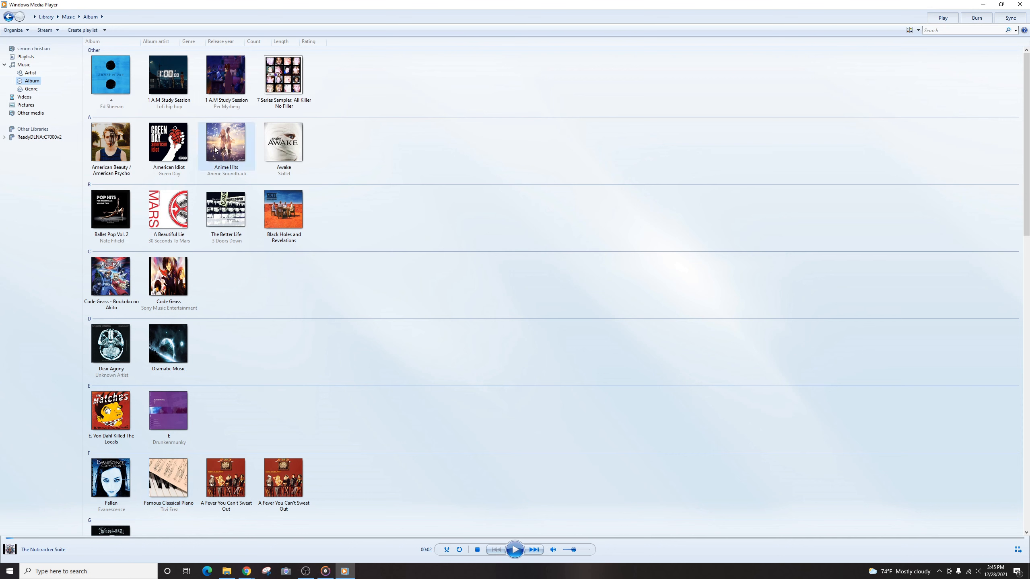
{"action": "right_click", "coordinate": [227, 142]}
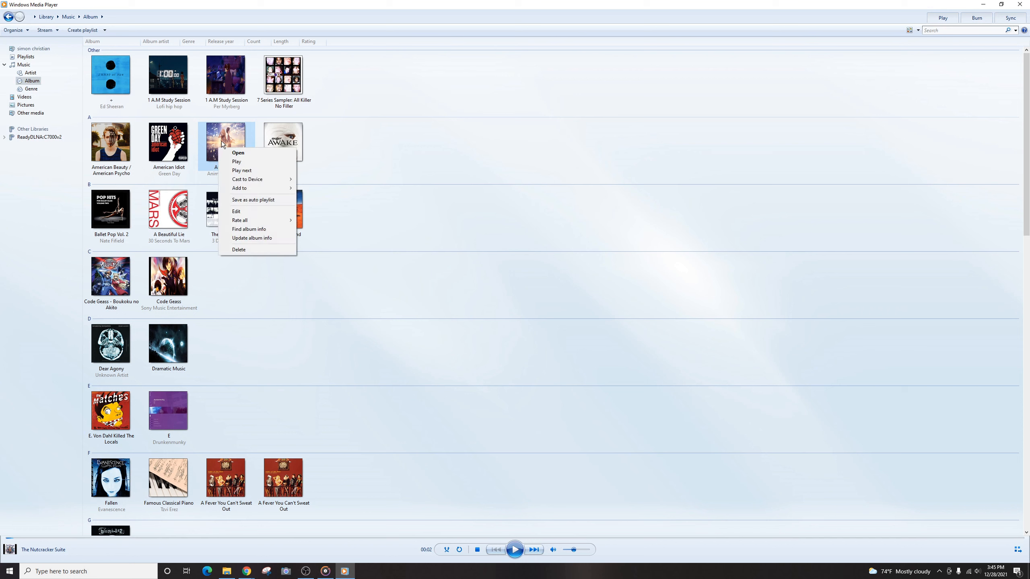
{"action": "mouse_move", "coordinate": [236, 211]}
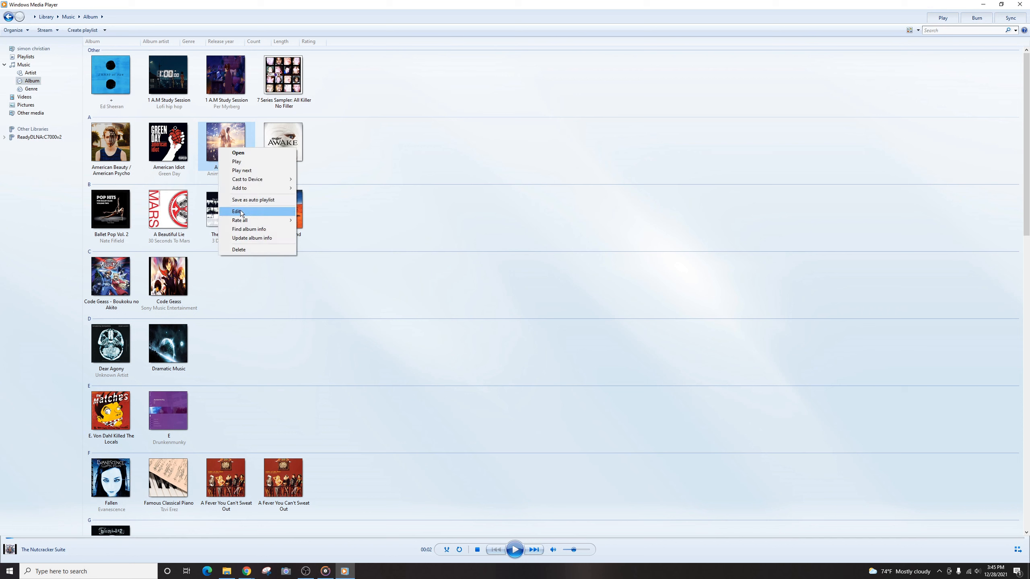
{"action": "left_click", "coordinate": [390, 157]}
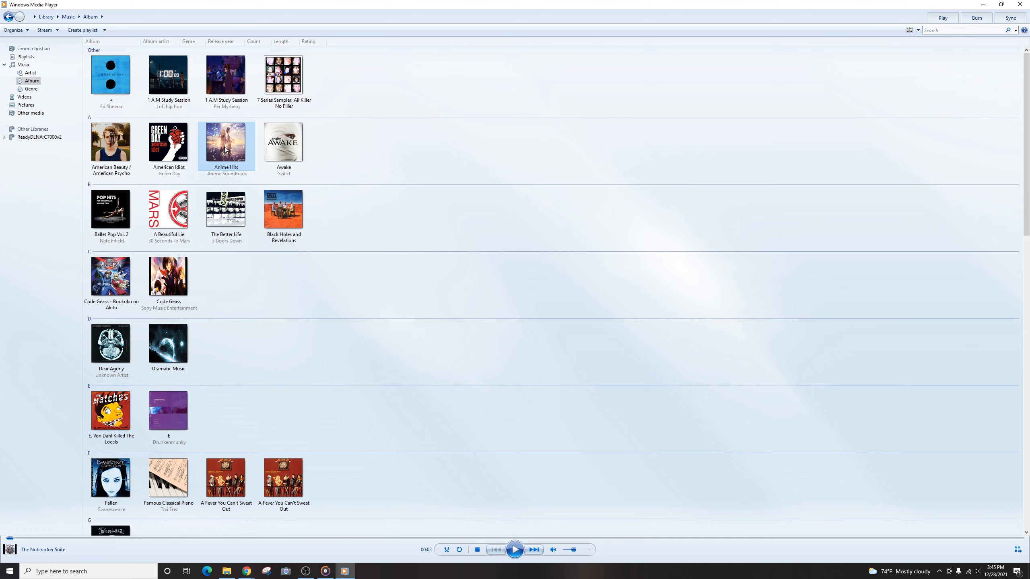
Paste the copied image as the Anime Hits album cover
{"action": "right_click", "coordinate": [226, 141]}
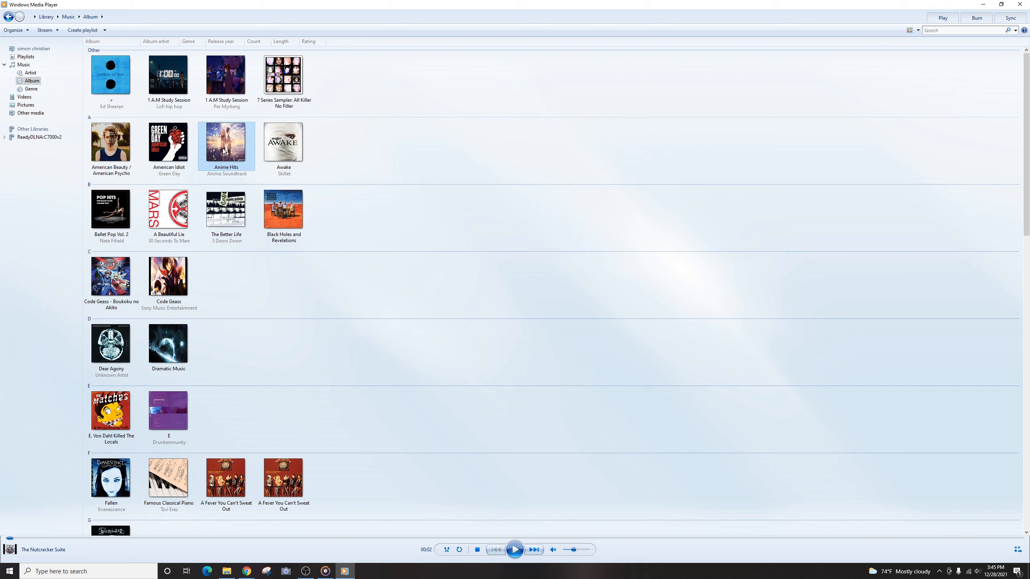
{"action": "mouse_move", "coordinate": [227, 150]}
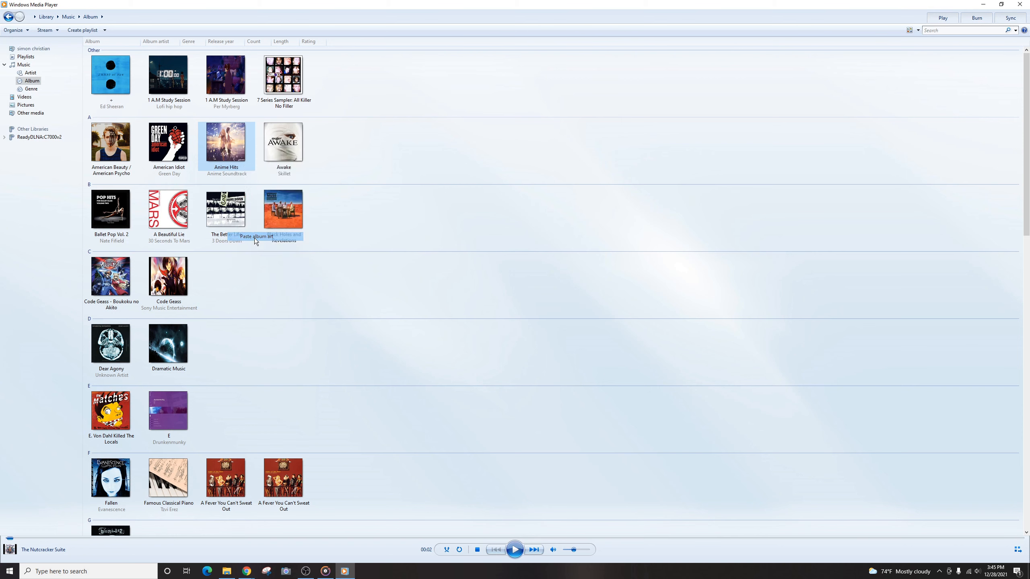
{"action": "double_click", "coordinate": [226, 142]}
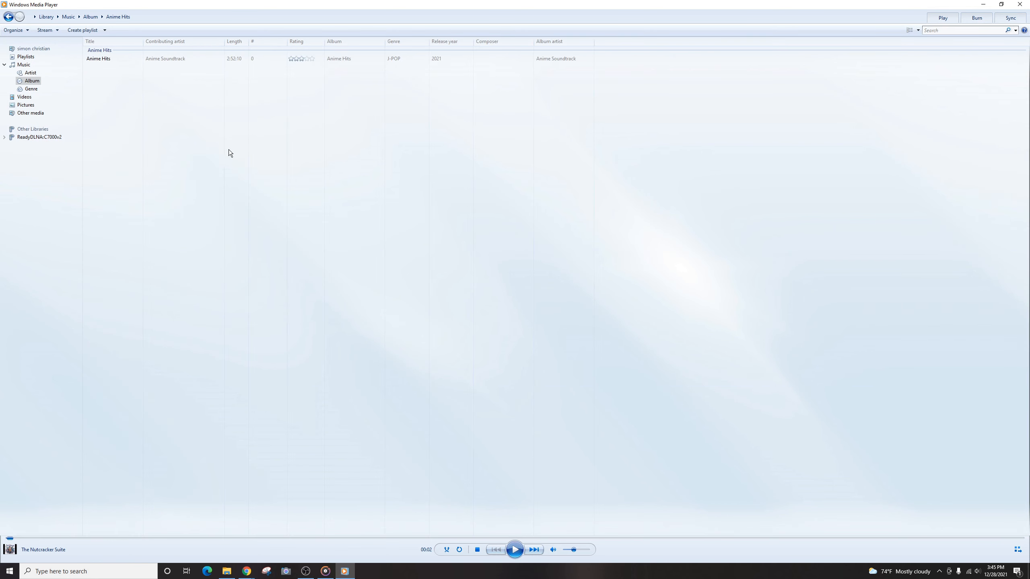
{"action": "right_click", "coordinate": [98, 58]}
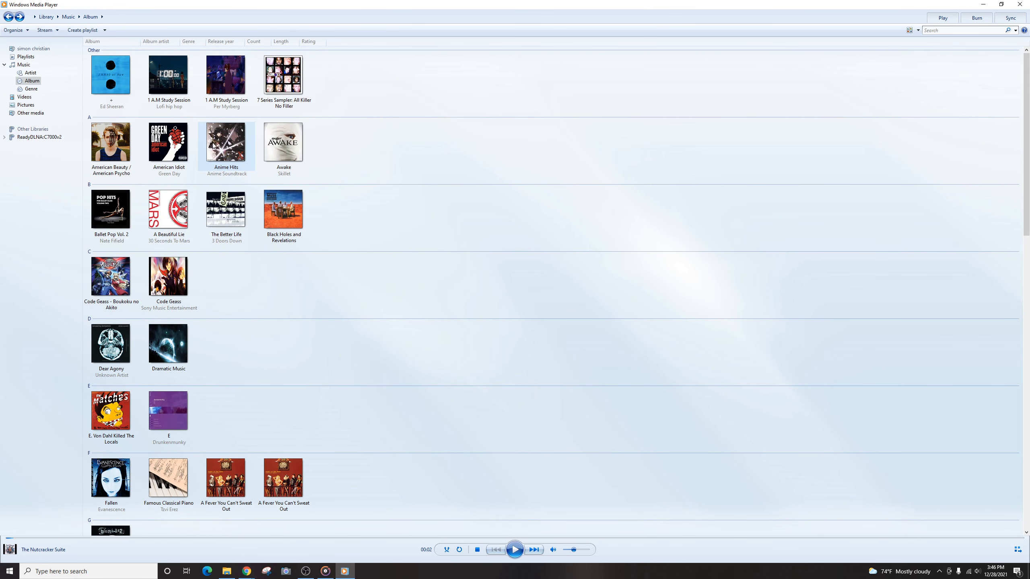
{"action": "mouse_move", "coordinate": [259, 237]}
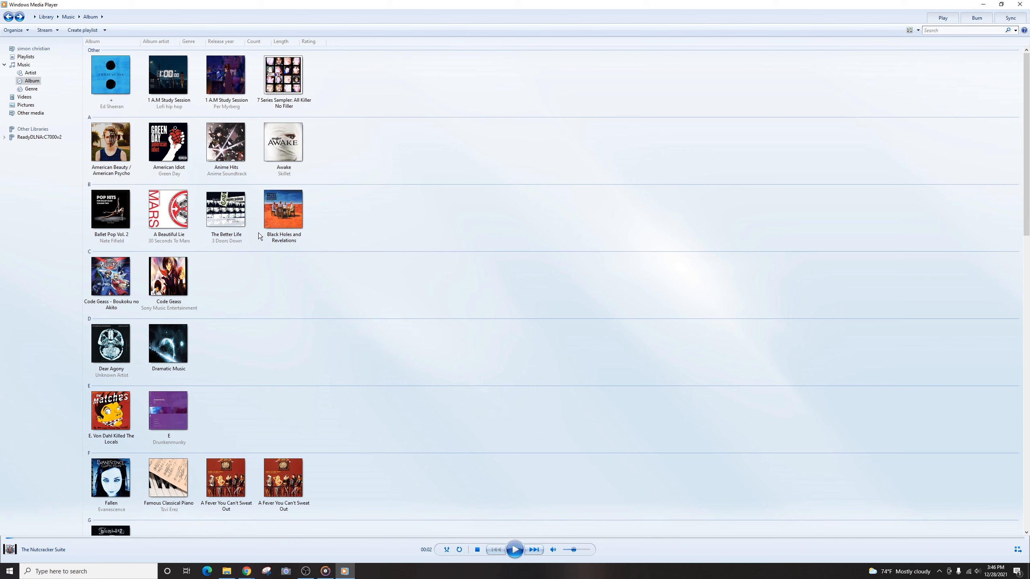
{"action": "mouse_move", "coordinate": [365, 235]}
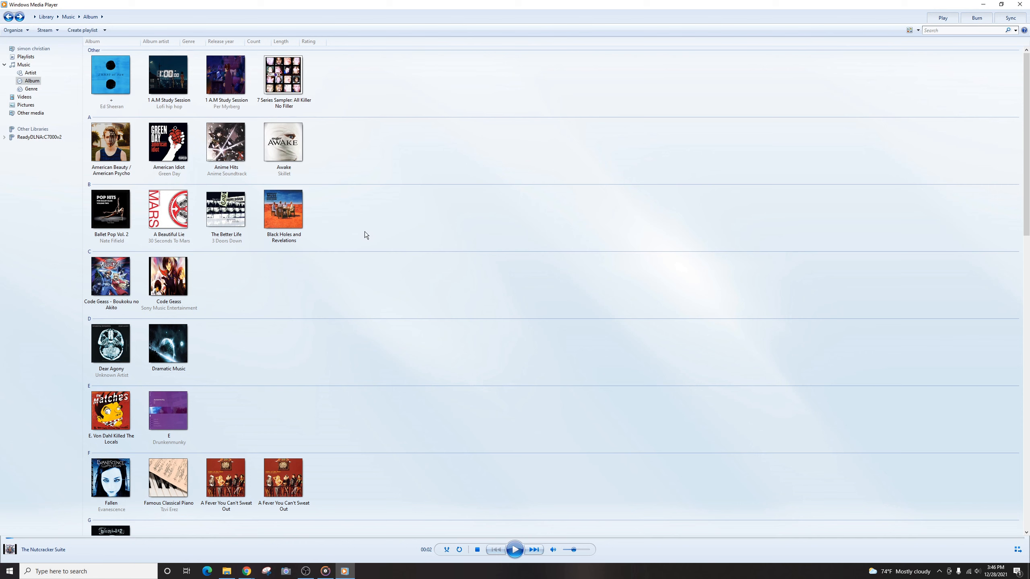
{"action": "mouse_move", "coordinate": [365, 369]}
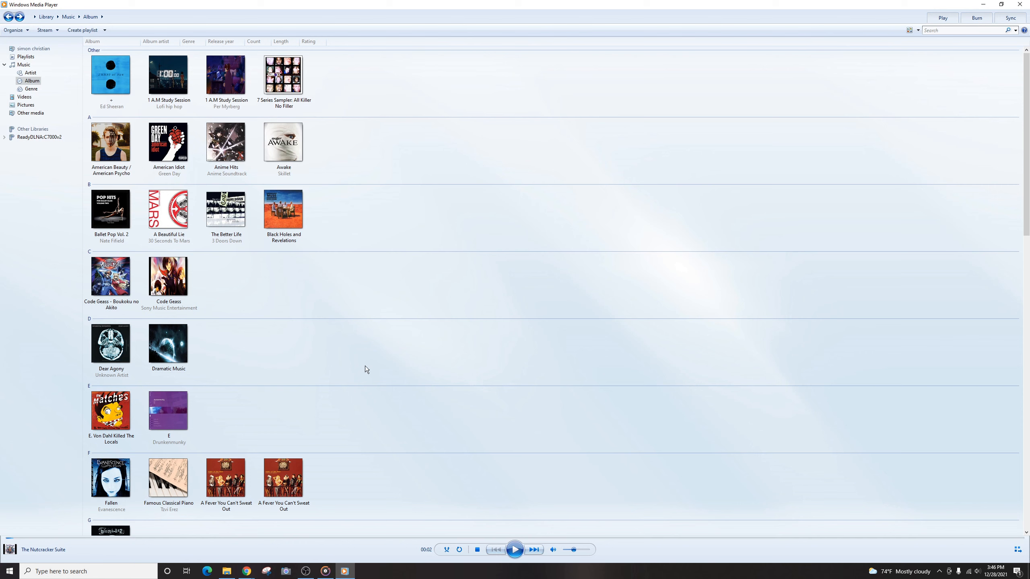
{"action": "mouse_move", "coordinate": [257, 228]}
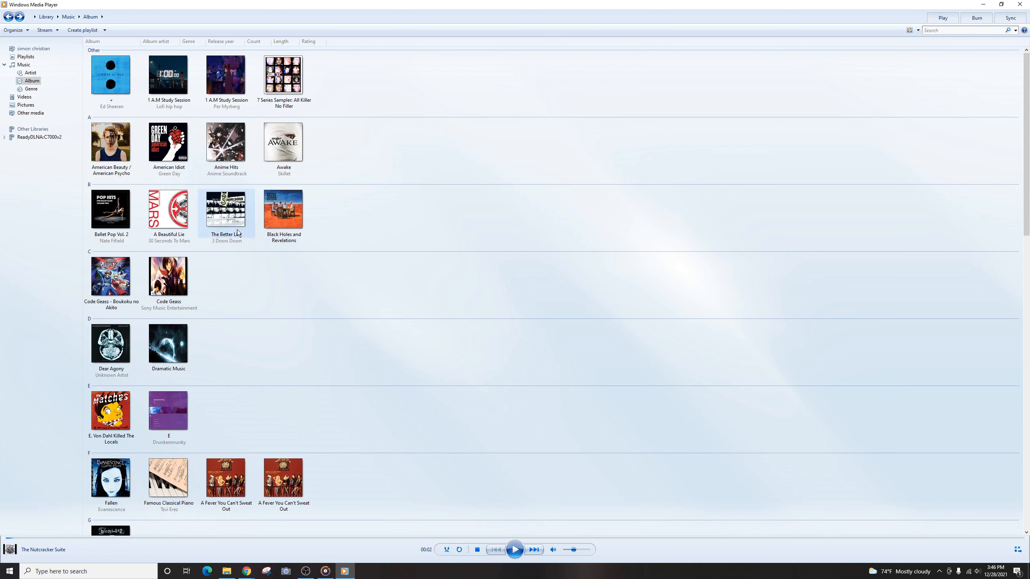
{"action": "mouse_move", "coordinate": [258, 302]}
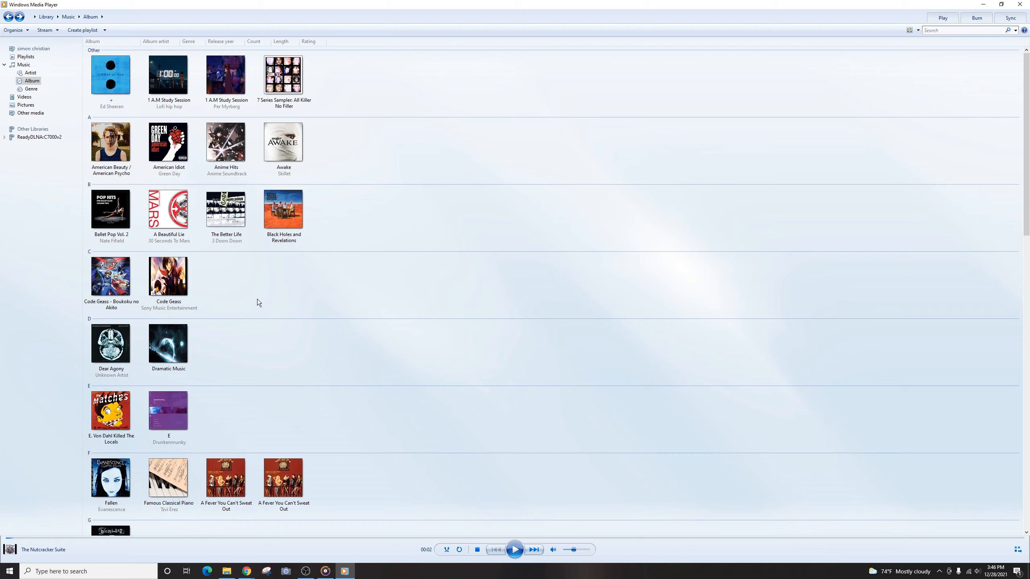
{"action": "scroll", "scroll_direction": "down", "scroll_amount": 3}
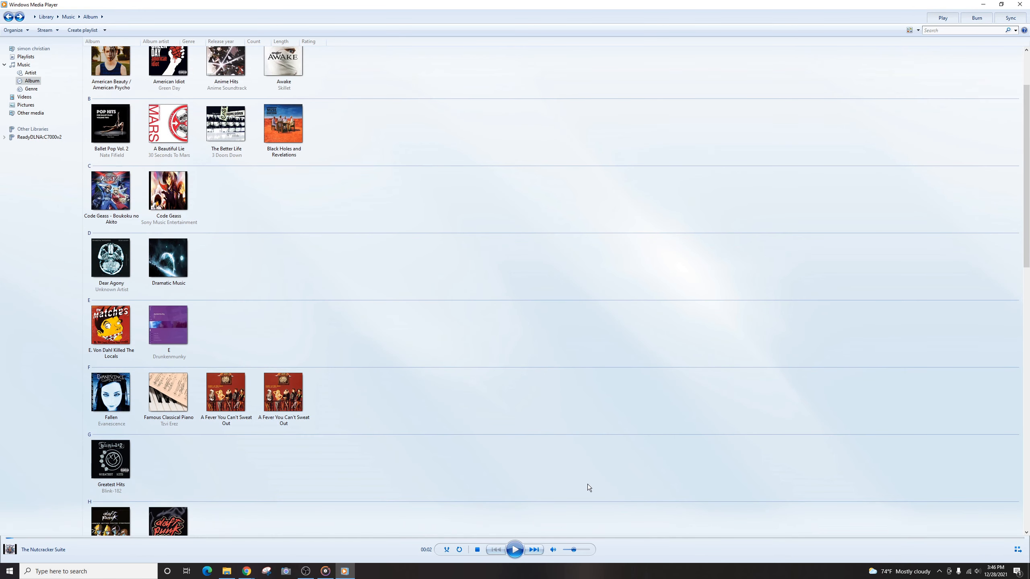
{"action": "mouse_move", "coordinate": [813, 109]}
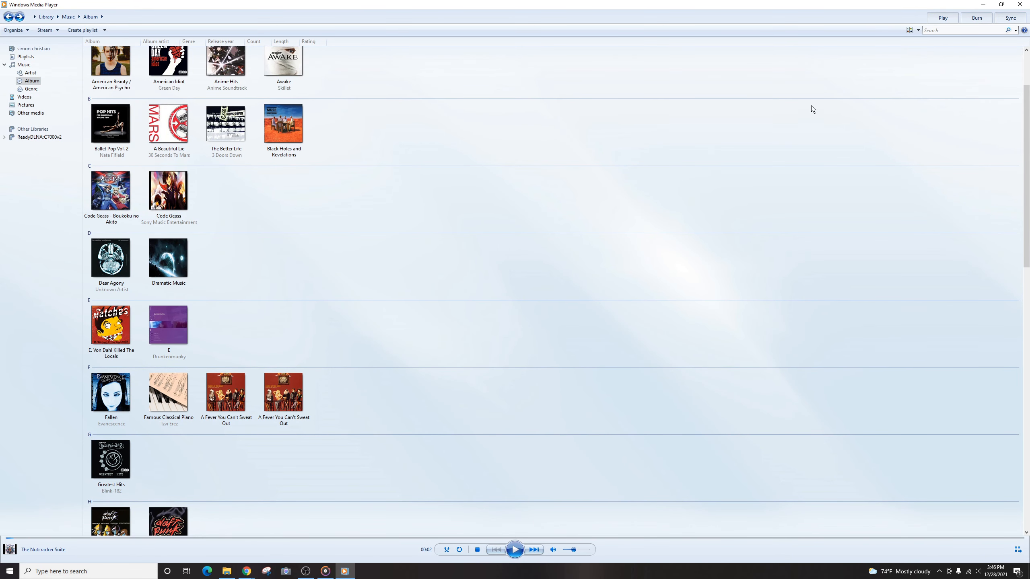